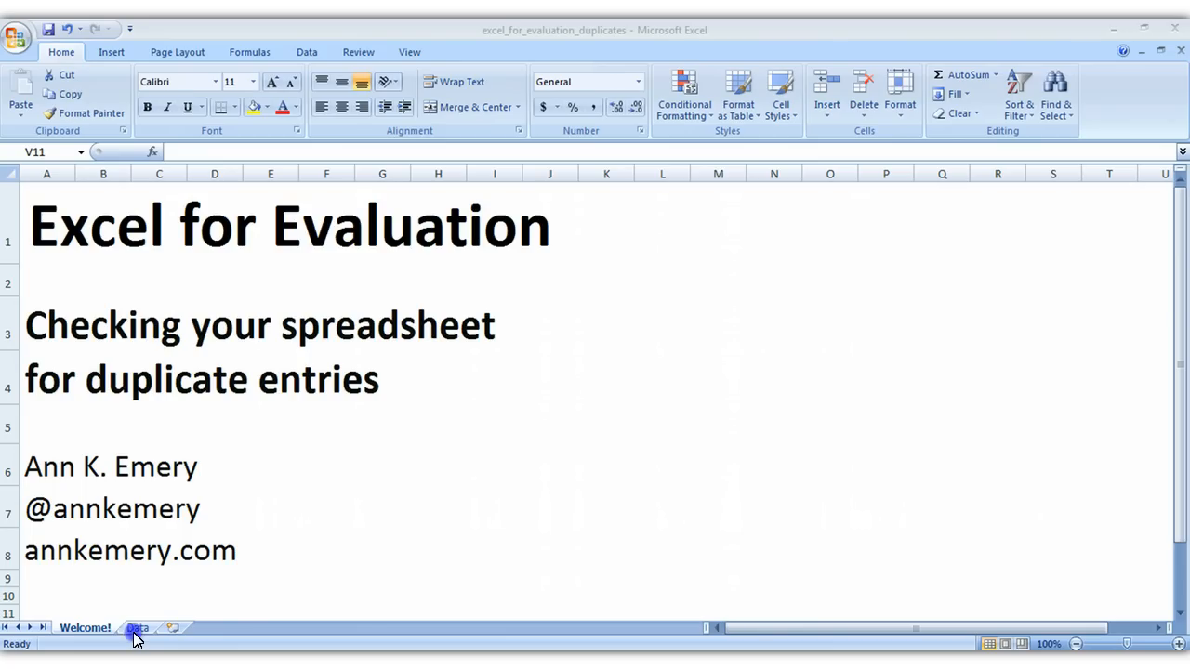
# Switch from the title sheet to the Data sheet of participant records.
pyautogui.click(138, 629)
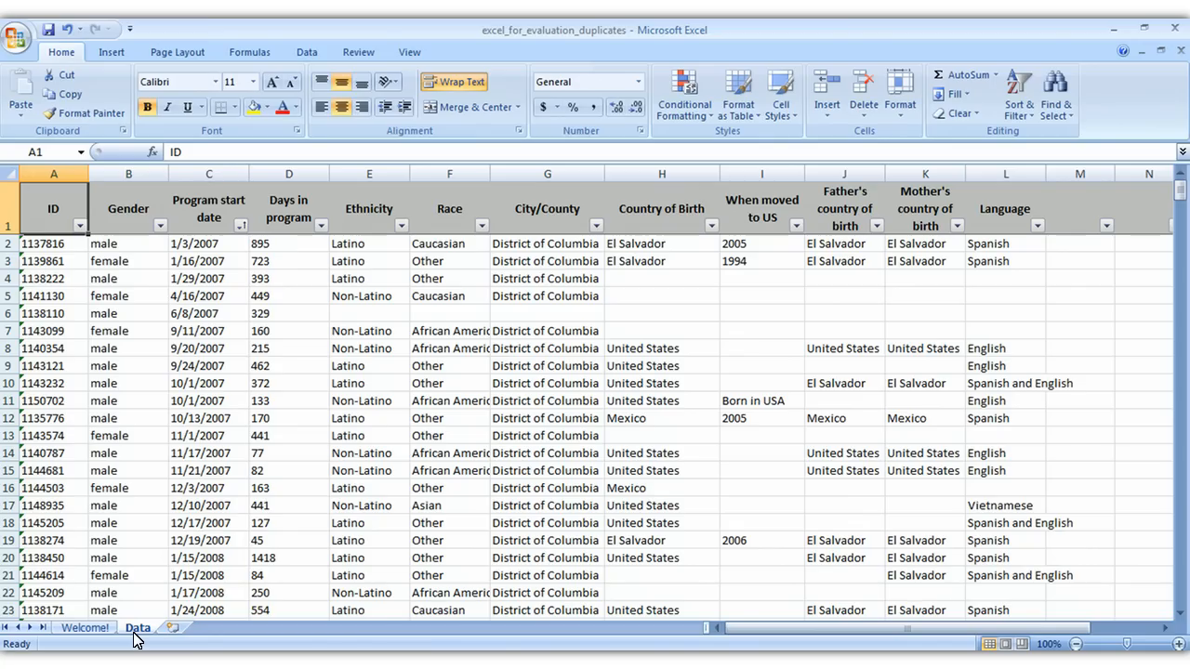
pyautogui.moveTo(134, 517)
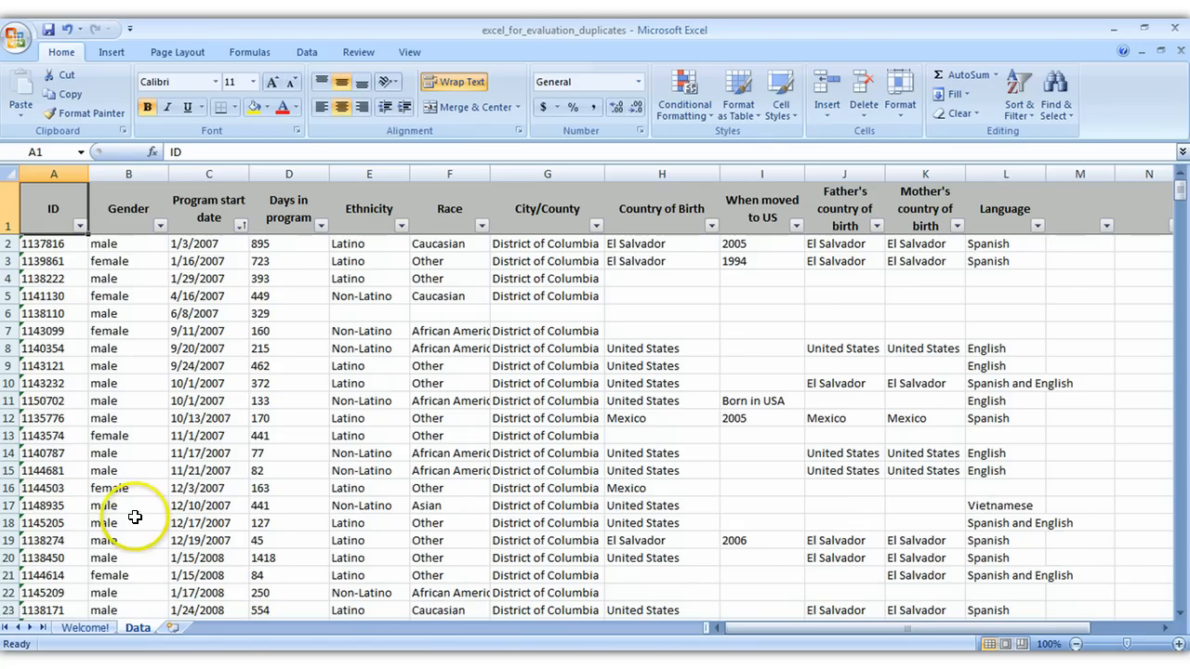
# Sort the records by ID smallest to largest and scan down past row 430 for repeats.
pyautogui.click(80, 225)
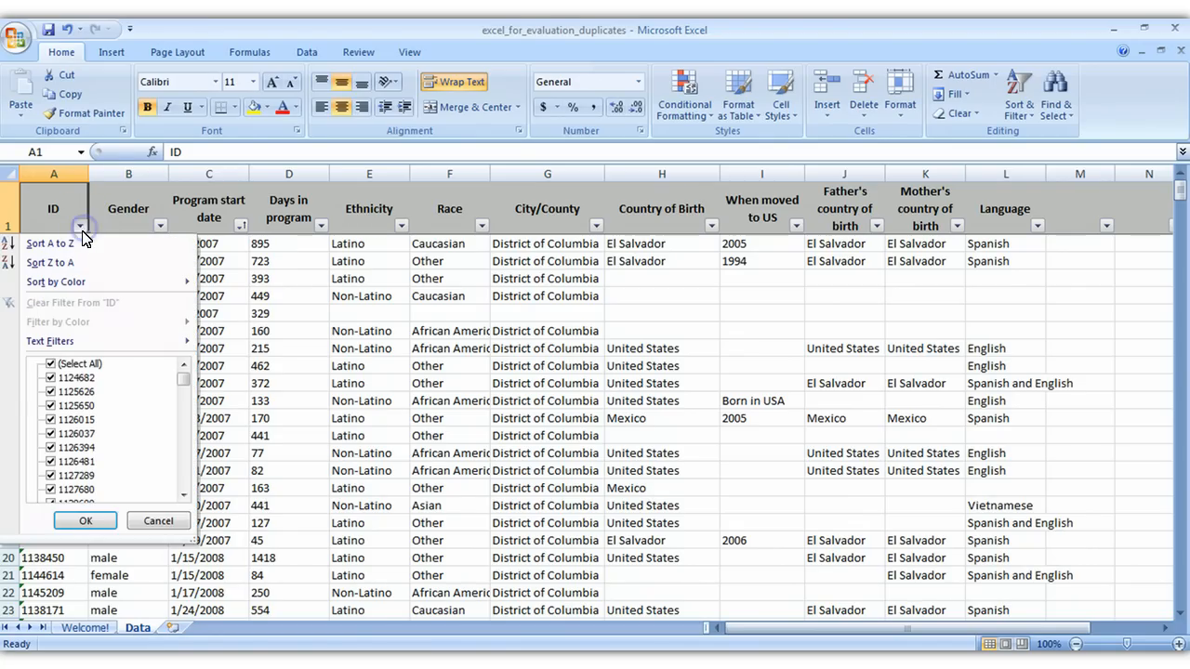
pyautogui.click(86, 521)
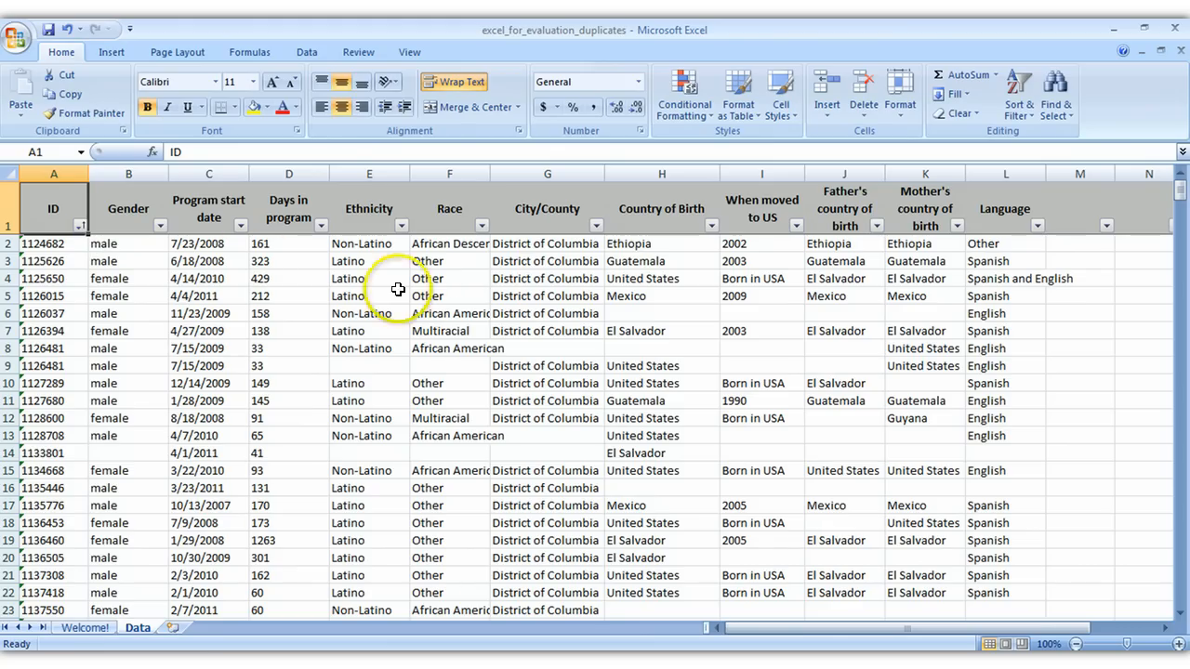
pyautogui.moveTo(1082, 242)
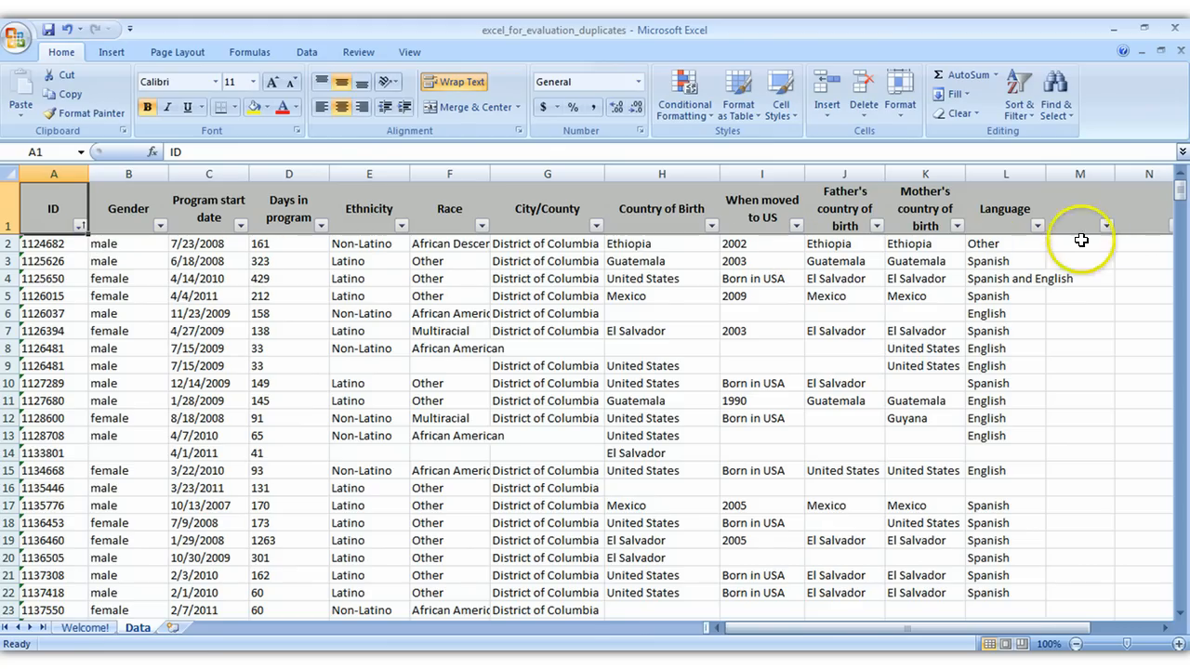
pyautogui.scroll(-3)
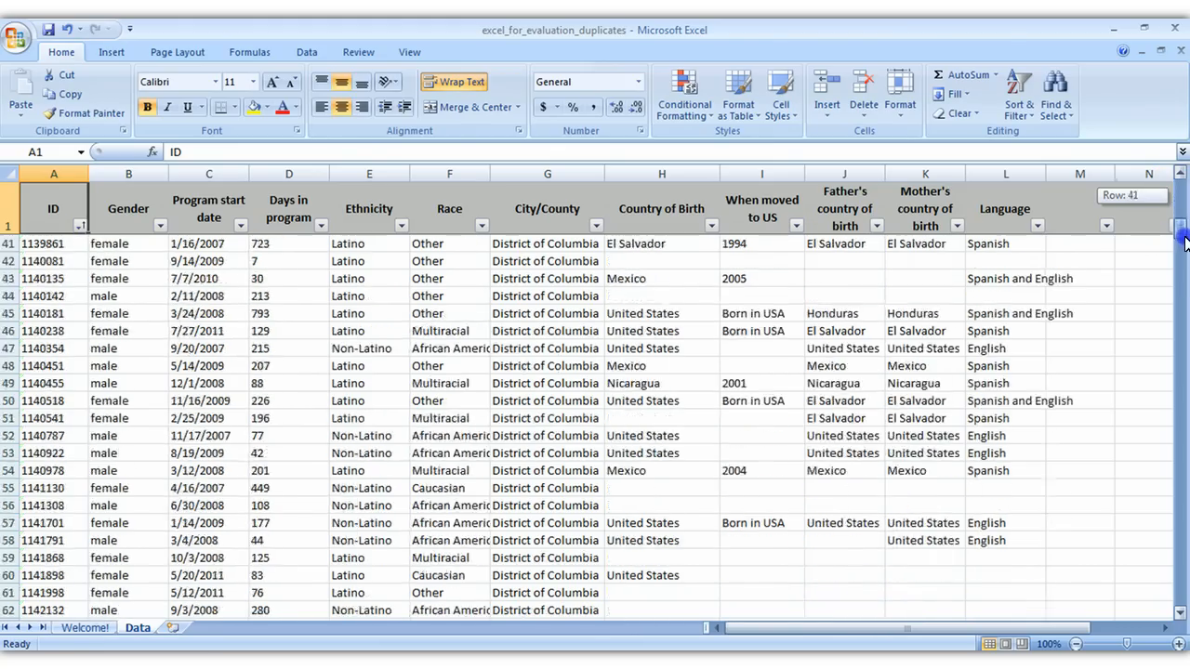
pyautogui.scroll(-3)
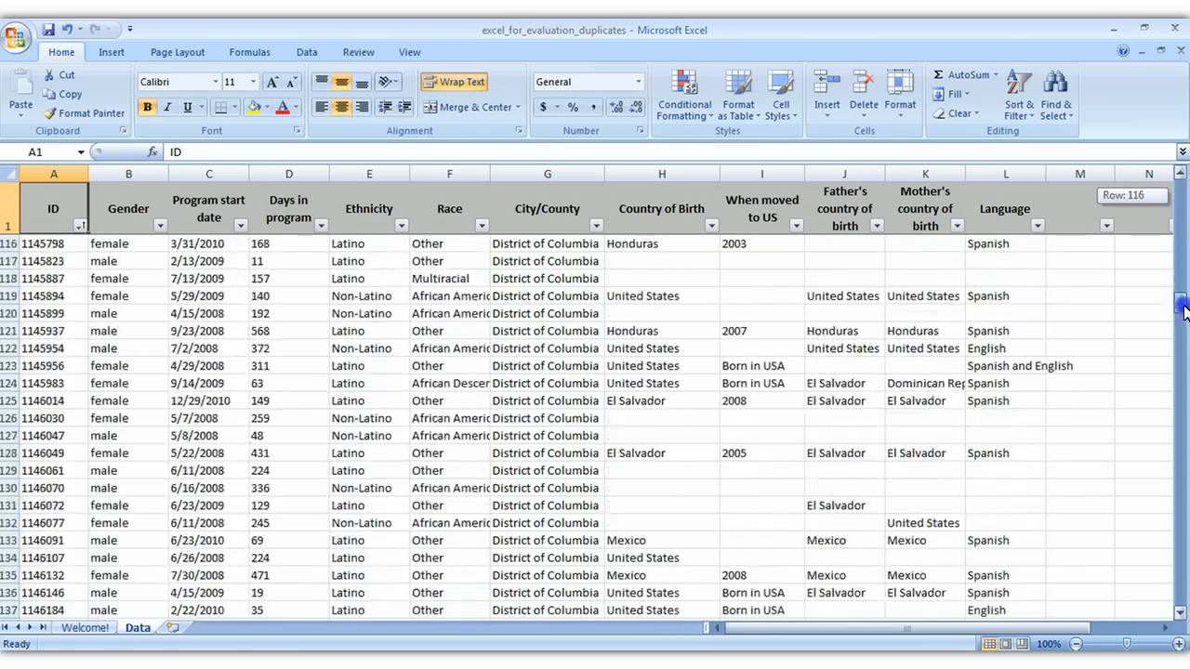
pyautogui.scroll(-3)
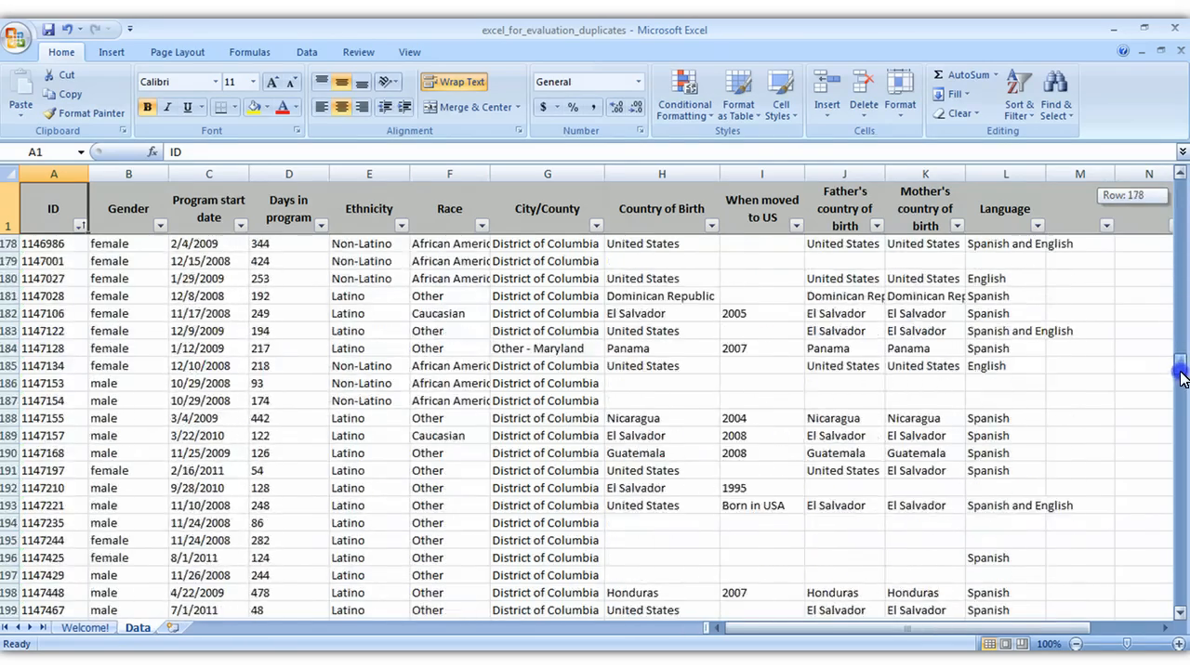
pyautogui.scroll(-3)
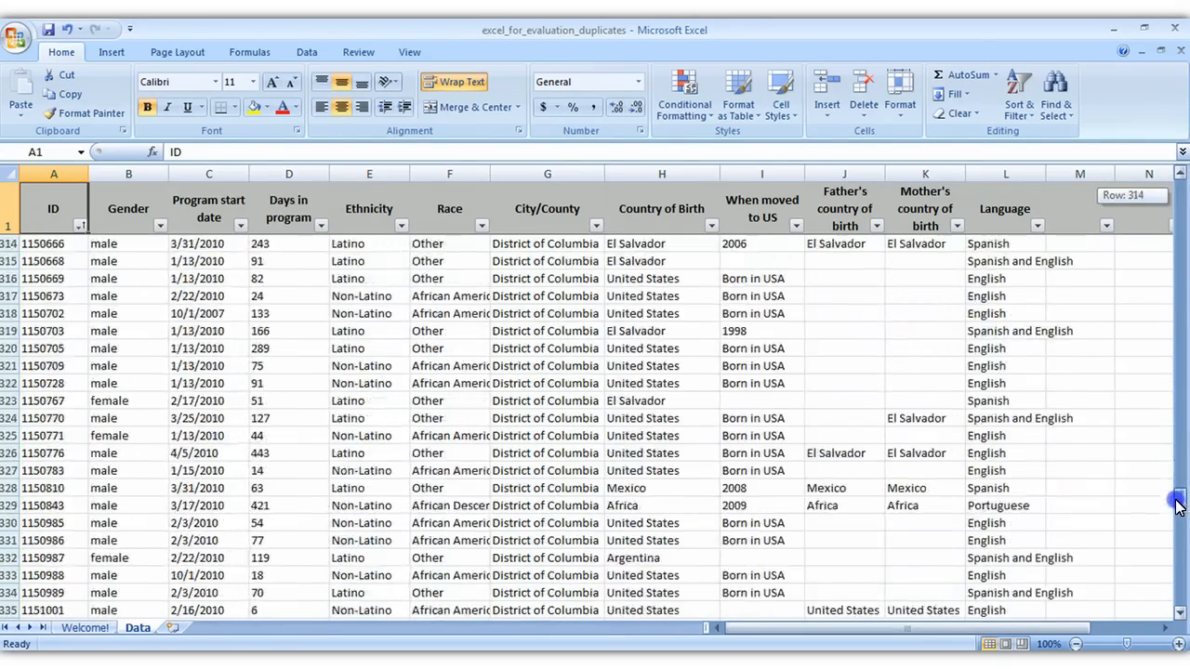
pyautogui.scroll(-3)
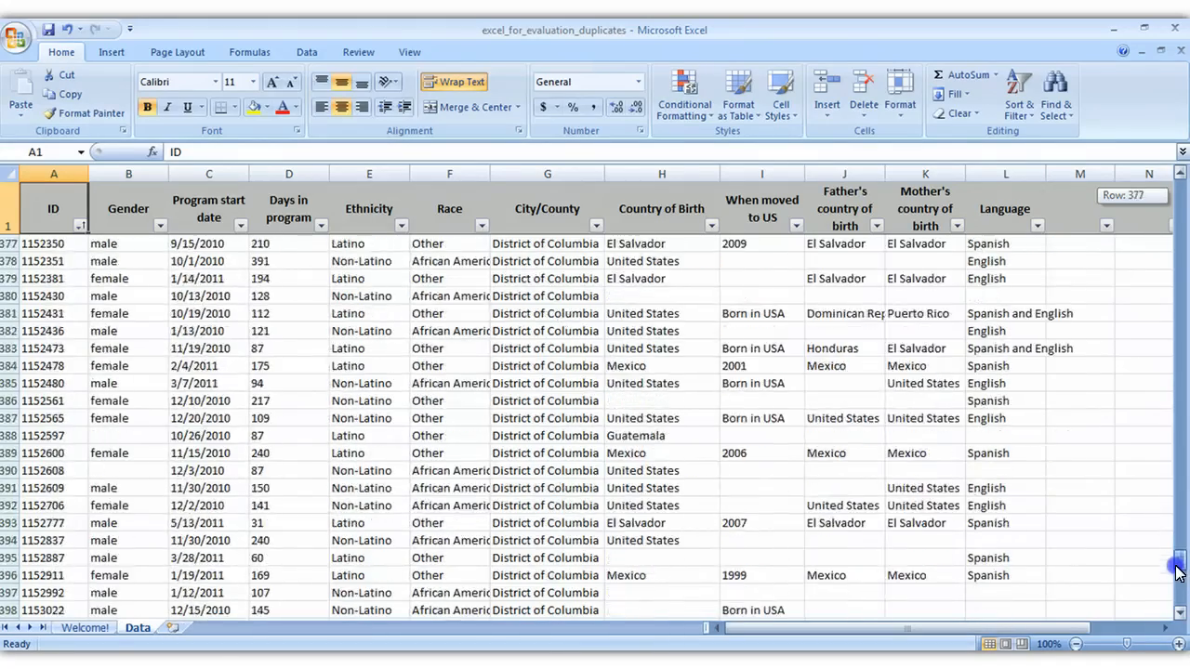
pyautogui.scroll(-3)
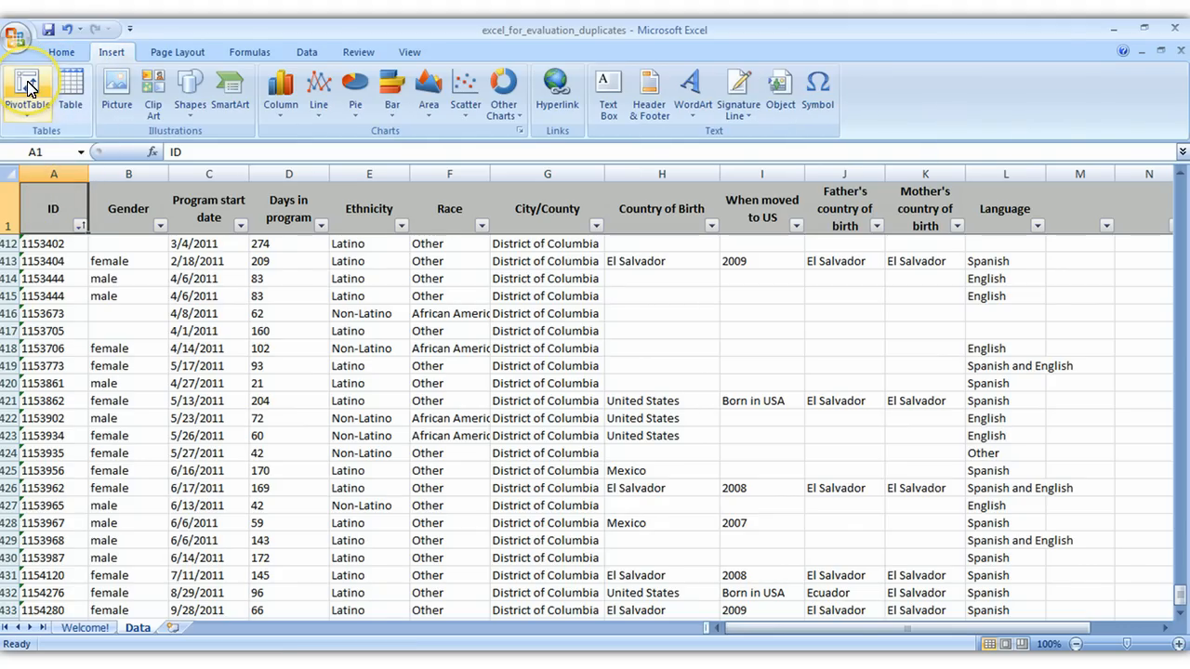
# Insert a PivotTable from the participant data range onto a new worksheet.
pyautogui.click(26, 89)
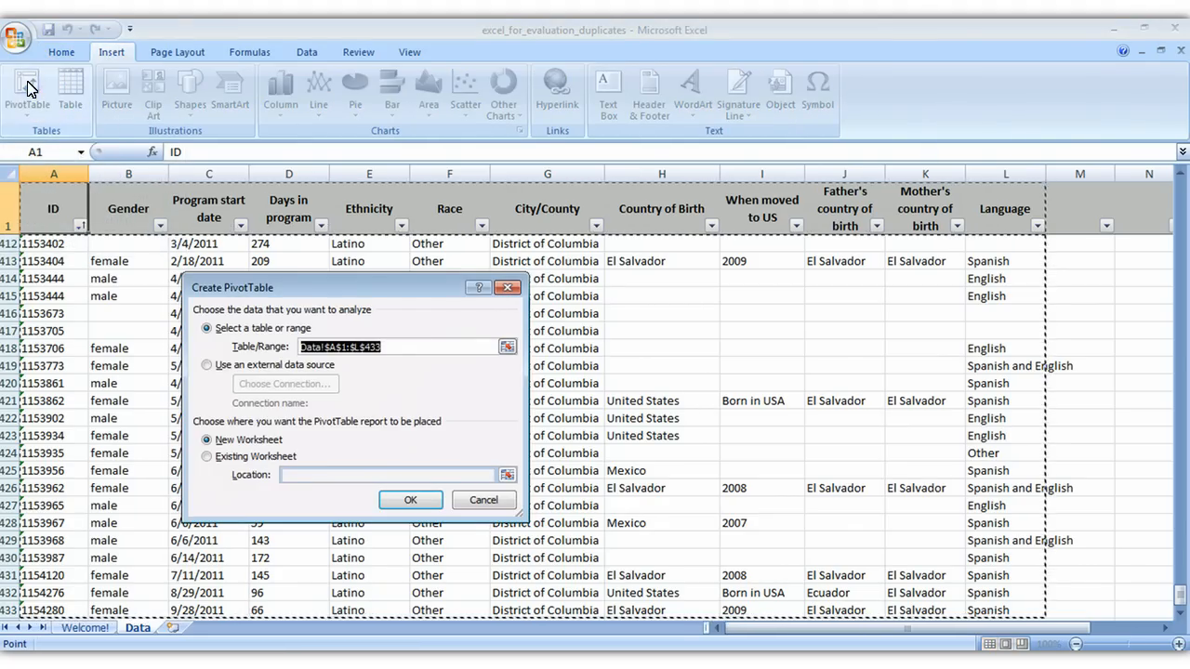
pyautogui.moveTo(380, 487)
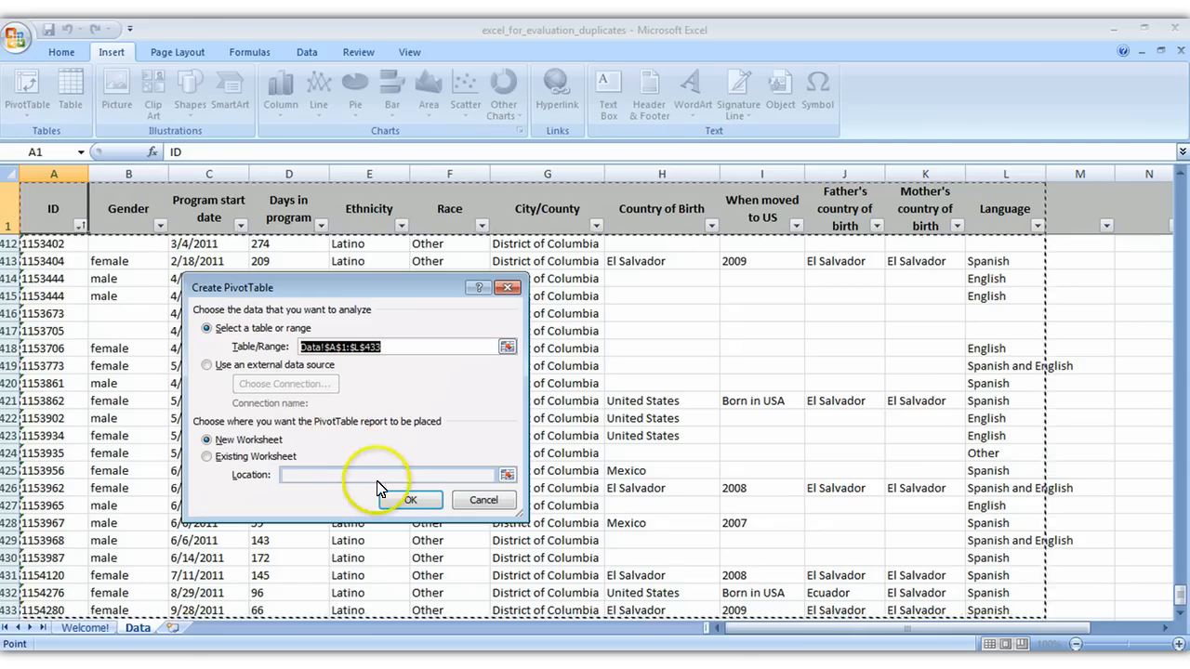
pyautogui.click(409, 501)
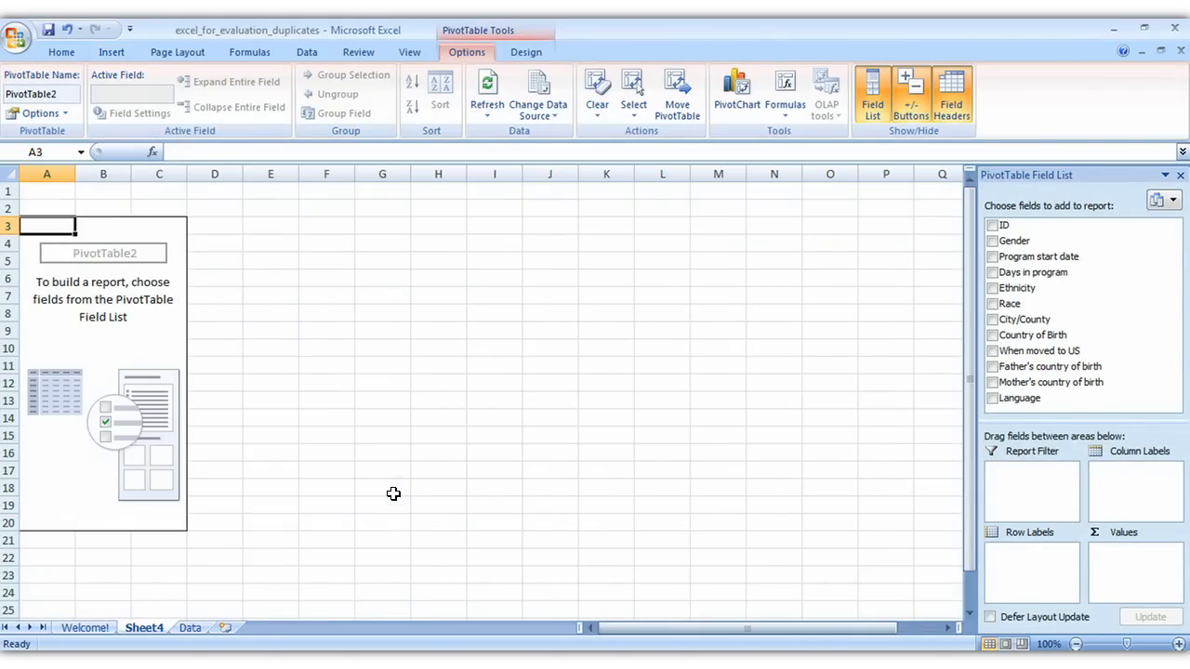
pyautogui.moveTo(154, 616)
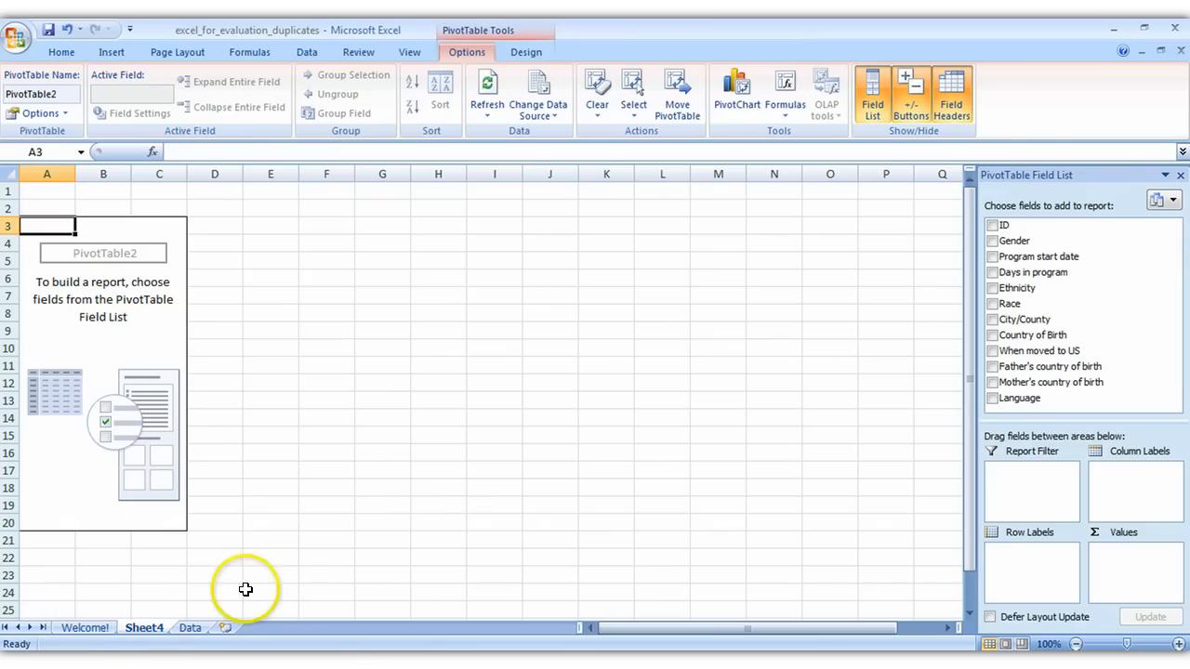
pyautogui.moveTo(976, 256)
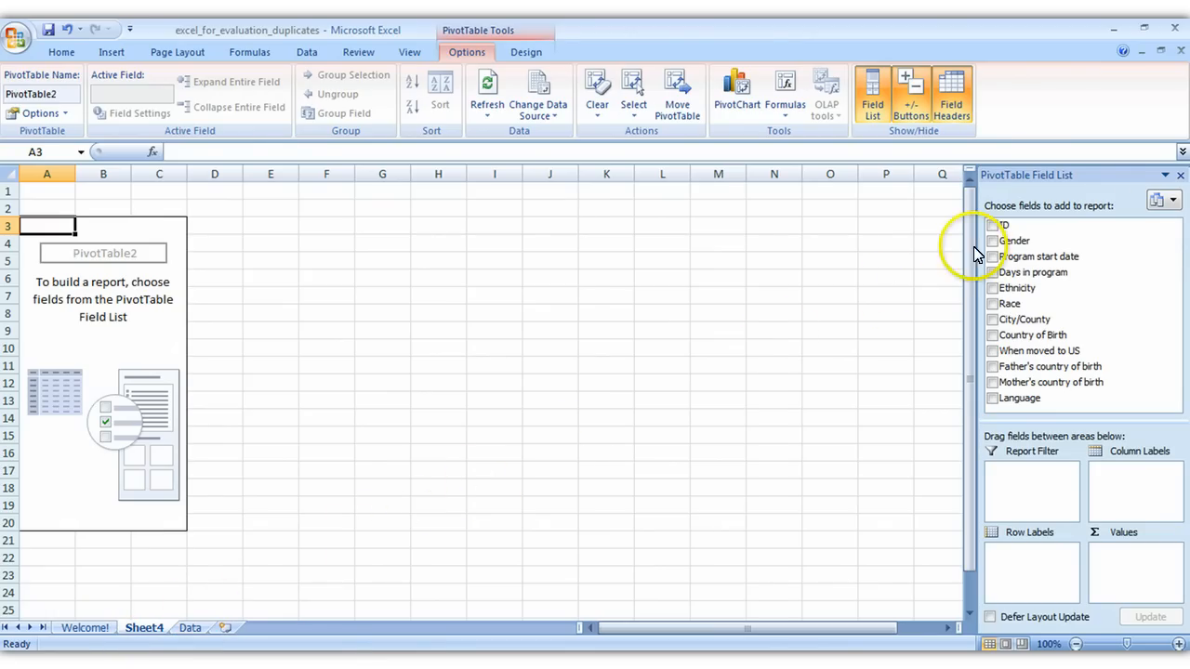
pyautogui.moveTo(1014, 242)
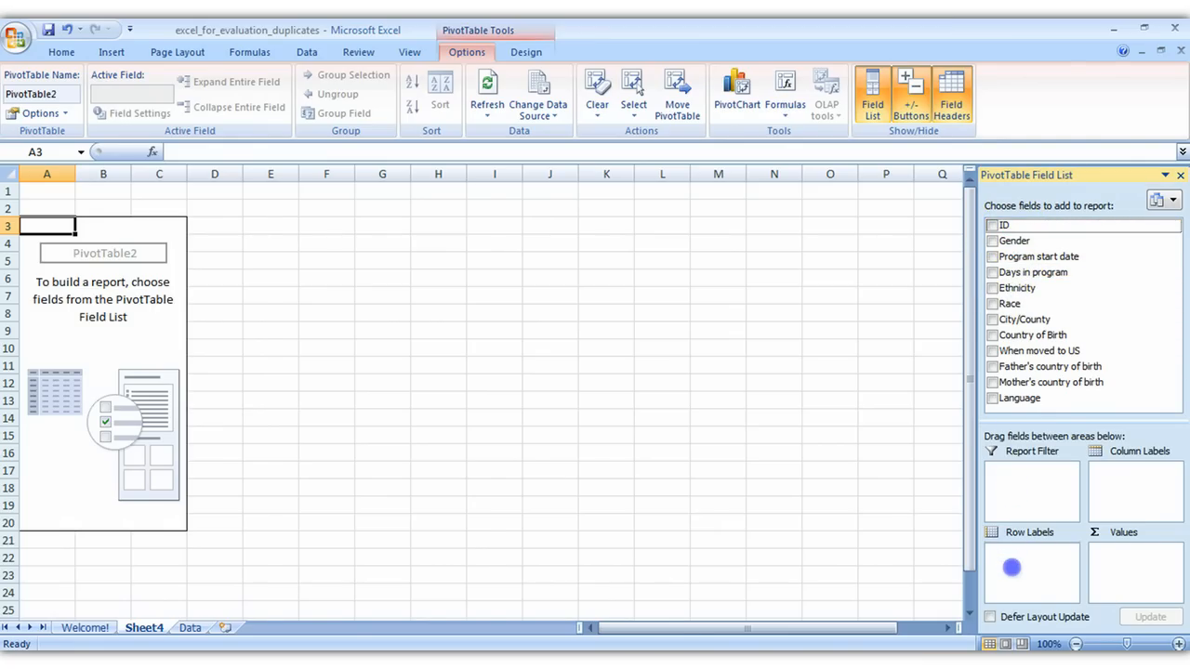
# Add ID as row labels and Gender as a Count of Gender value.
pyautogui.click(993, 225)
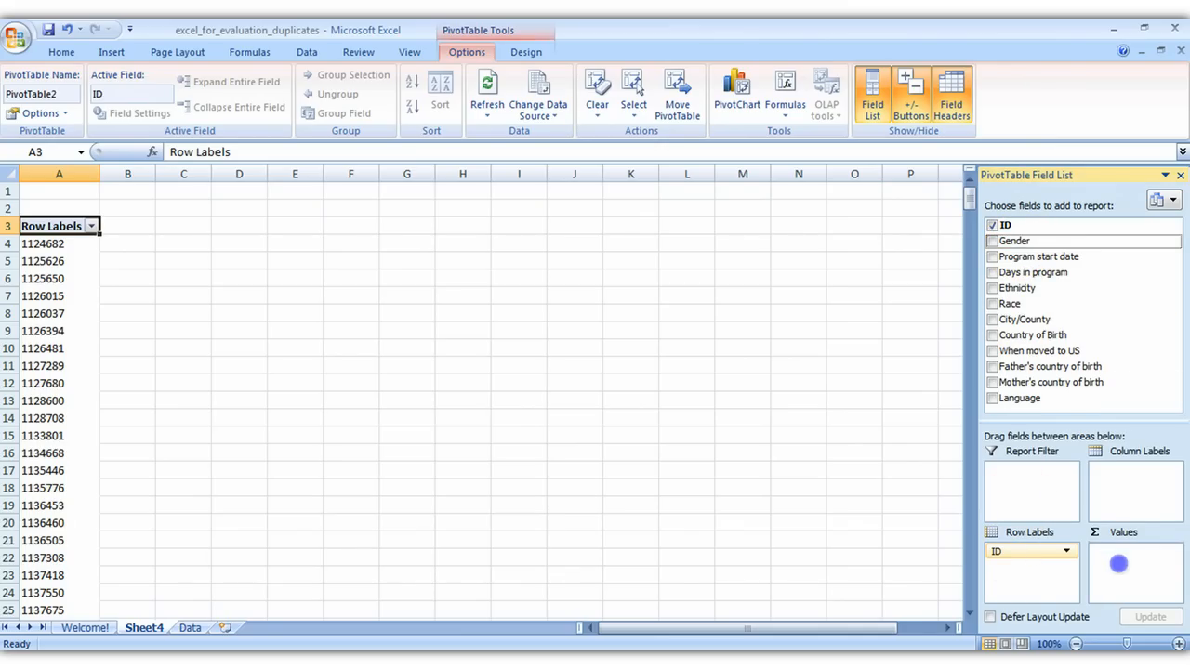
pyautogui.click(993, 242)
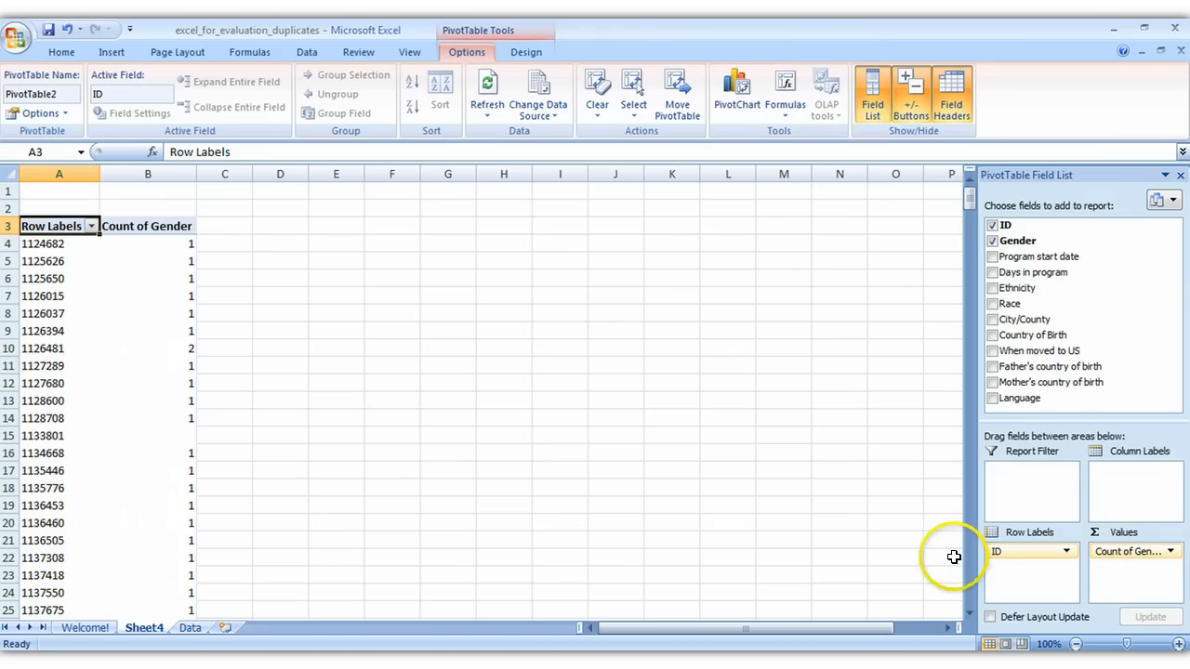
pyautogui.moveTo(294, 371)
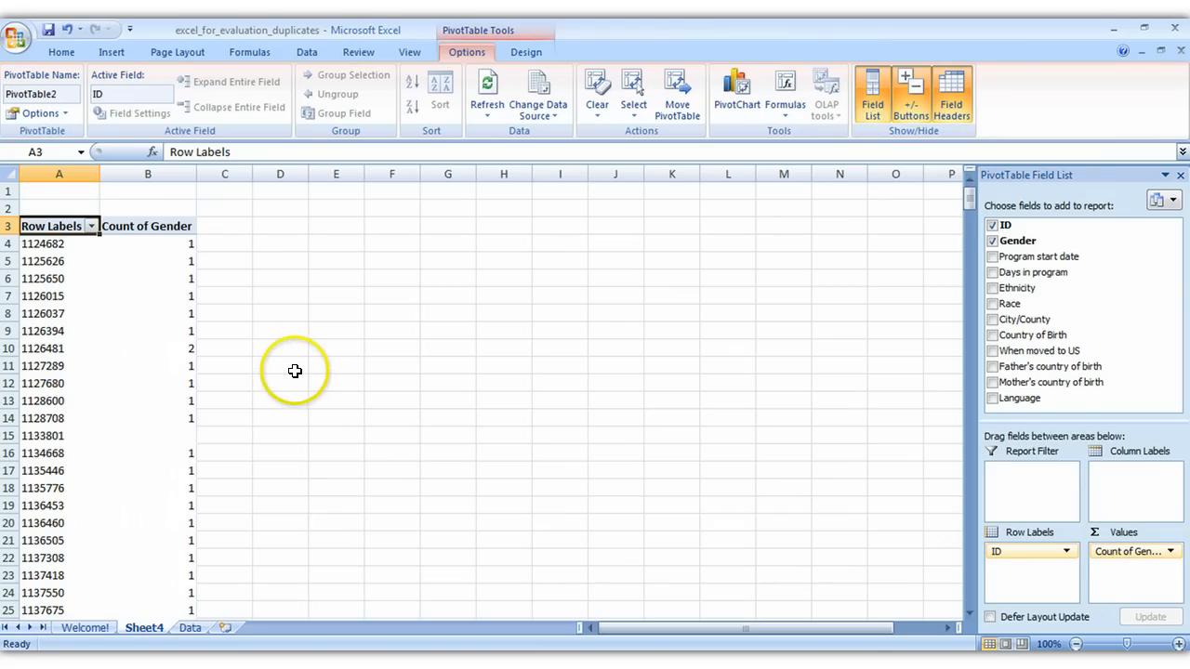
pyautogui.moveTo(274, 367)
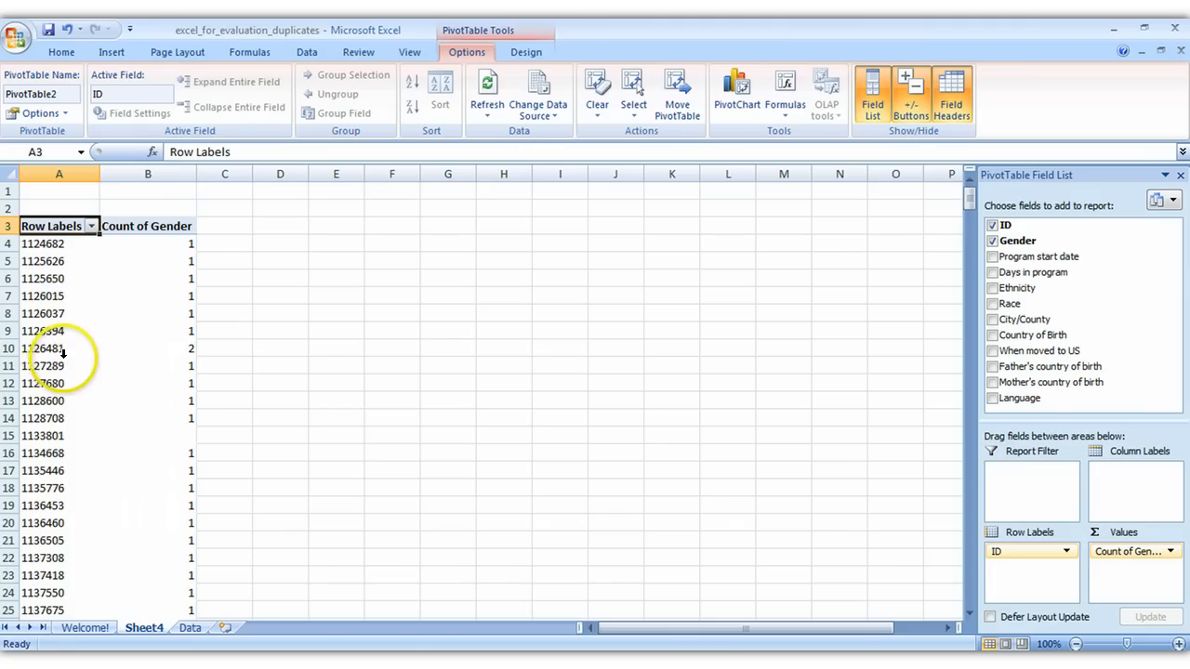
pyautogui.moveTo(60, 349)
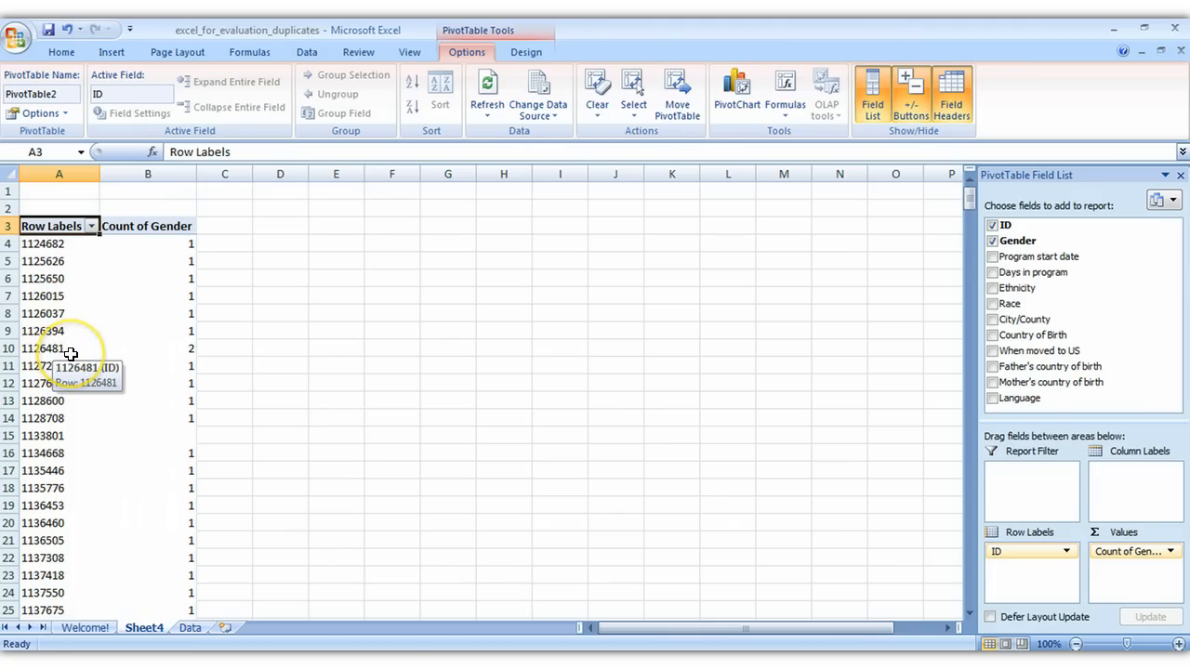
pyautogui.moveTo(128, 351)
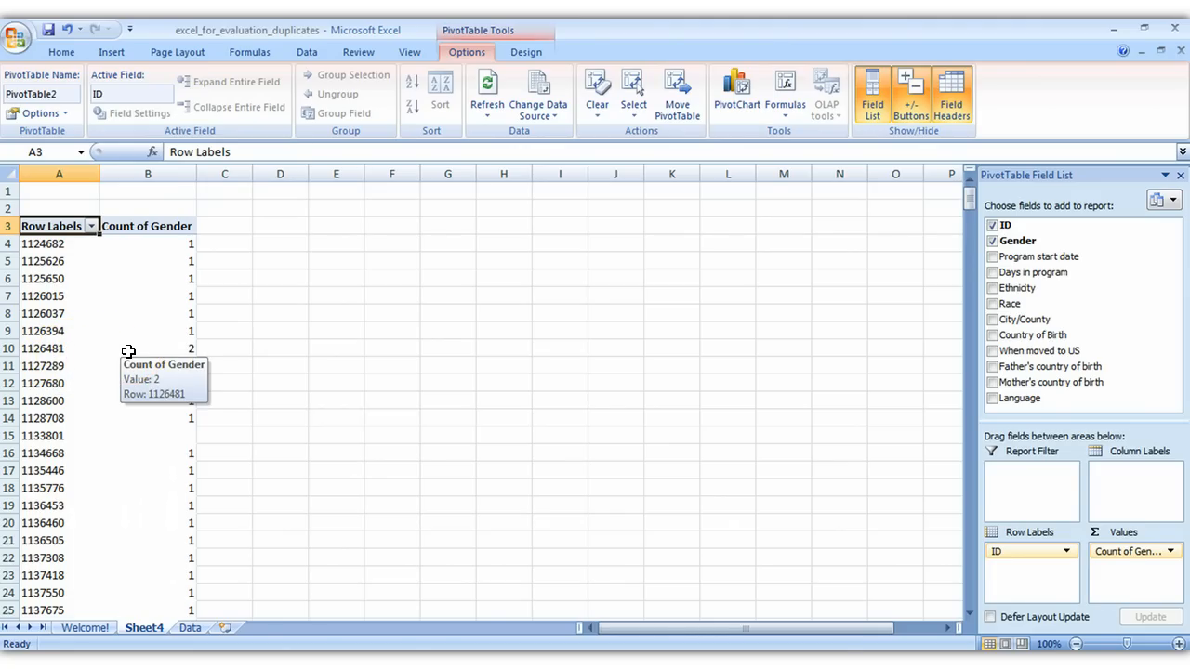
pyautogui.moveTo(83, 354)
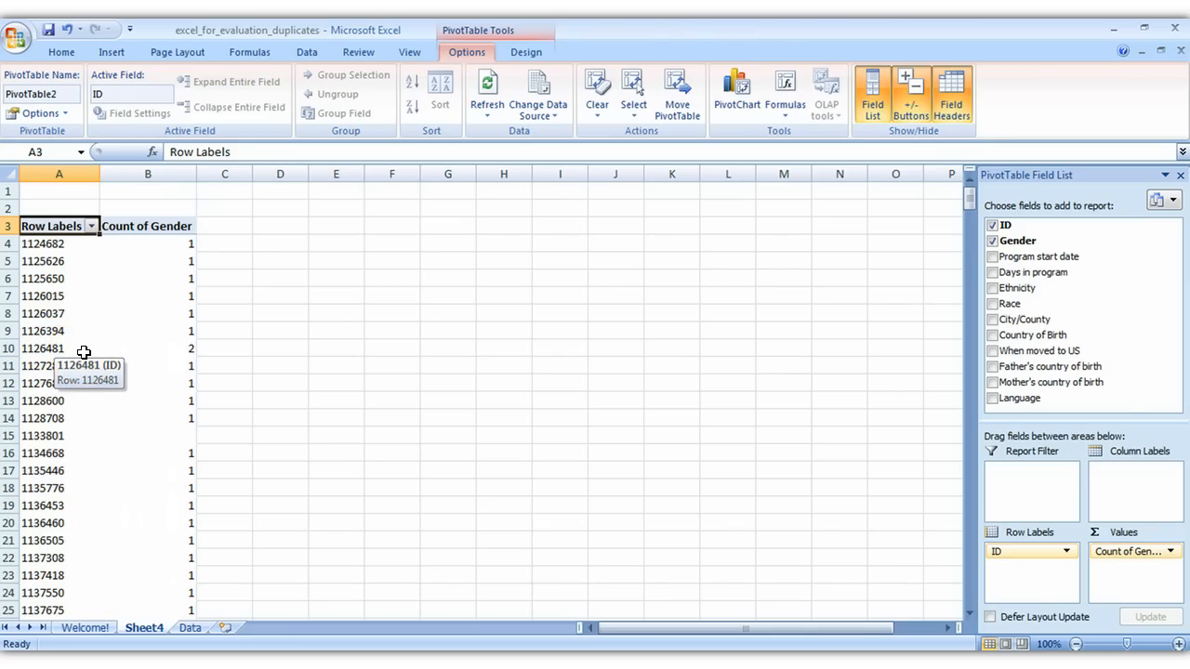
pyautogui.moveTo(115, 350)
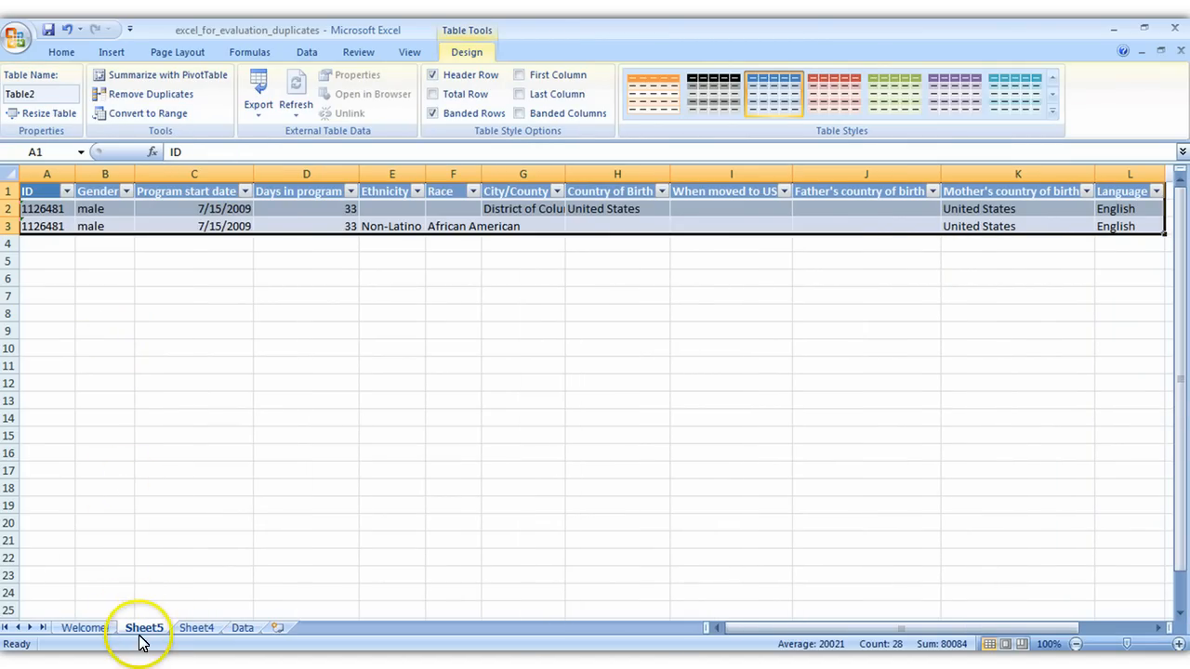
pyautogui.moveTo(156, 283)
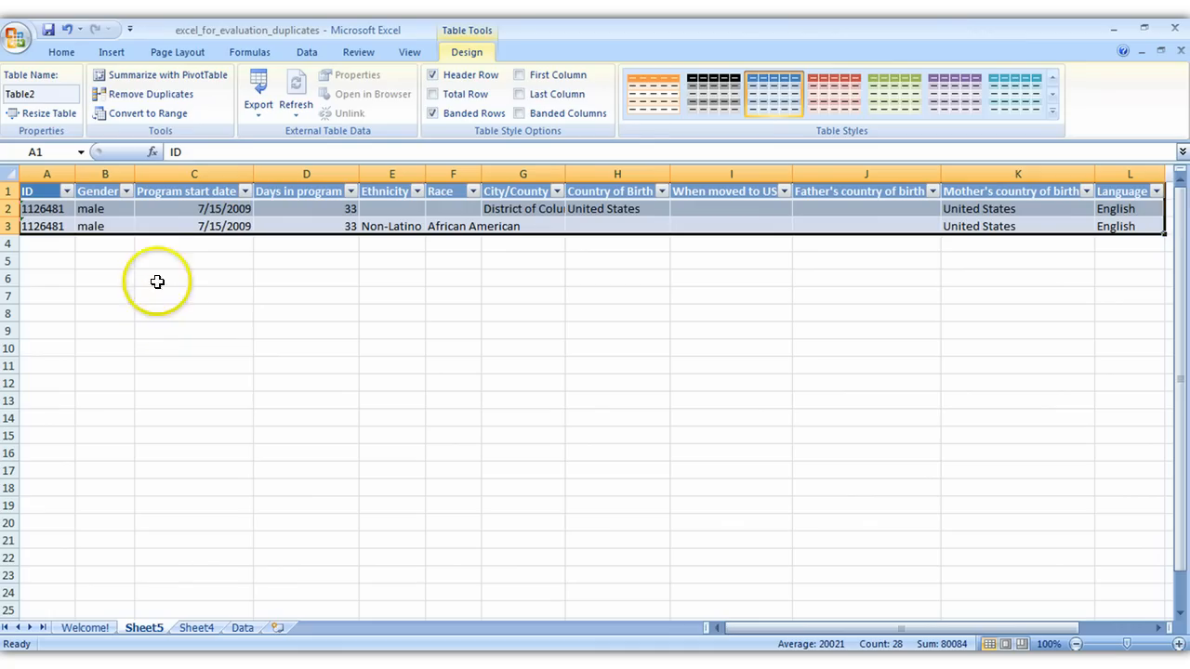
pyautogui.moveTo(67, 231)
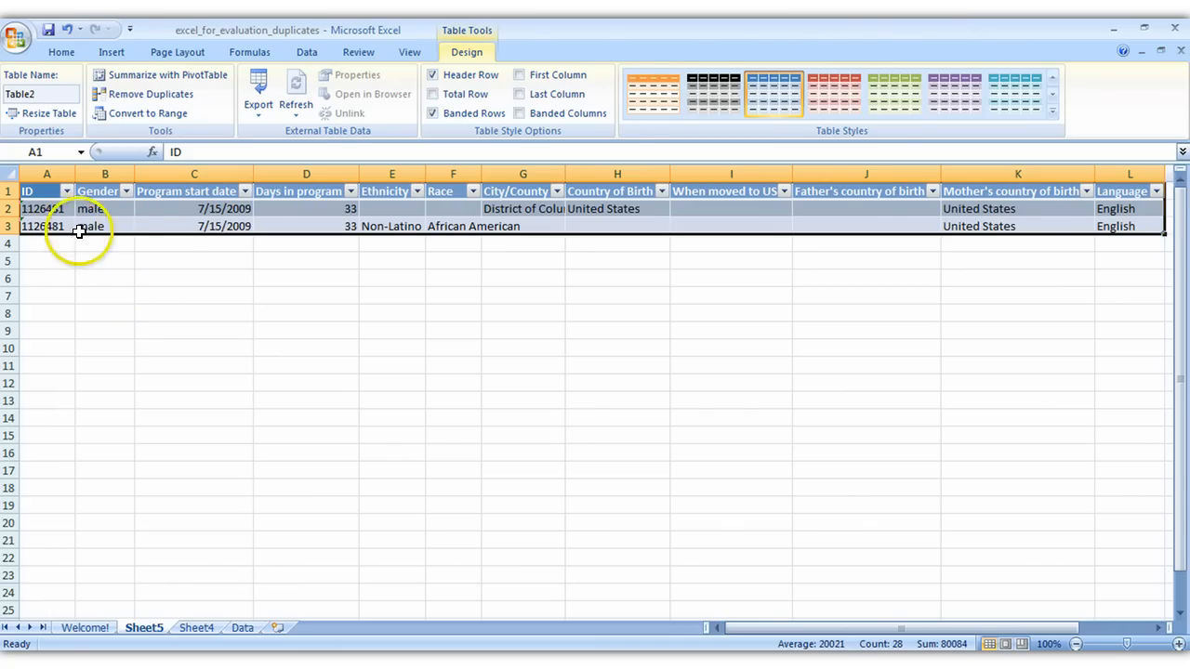
pyautogui.moveTo(251, 231)
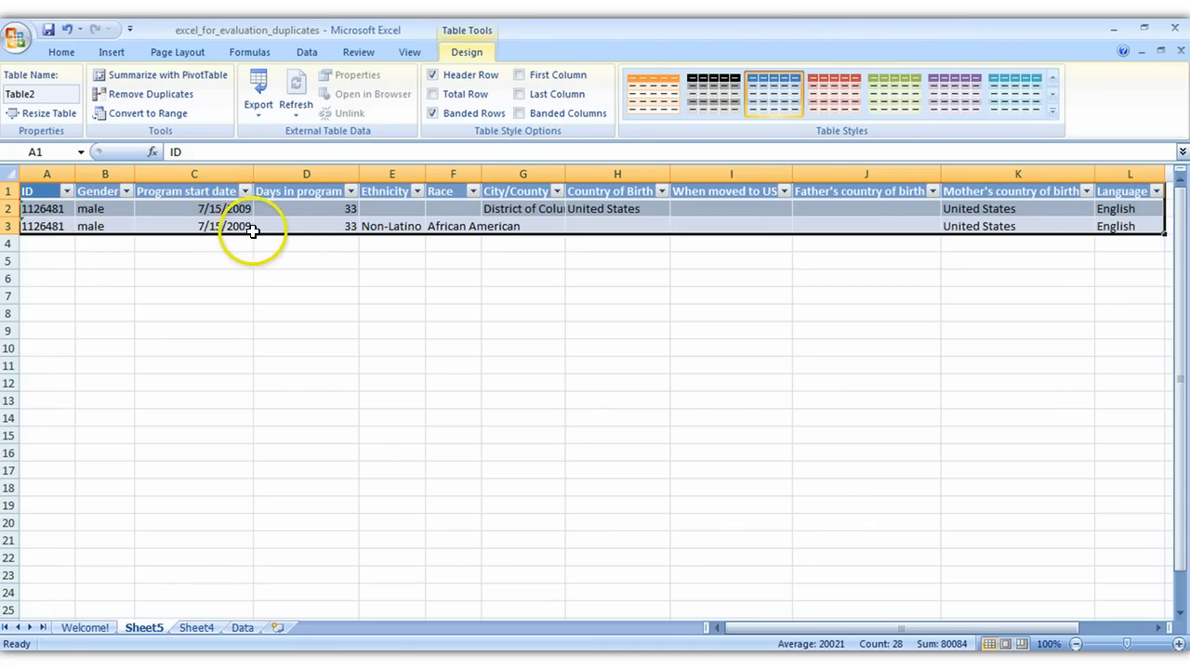
pyautogui.moveTo(244, 221)
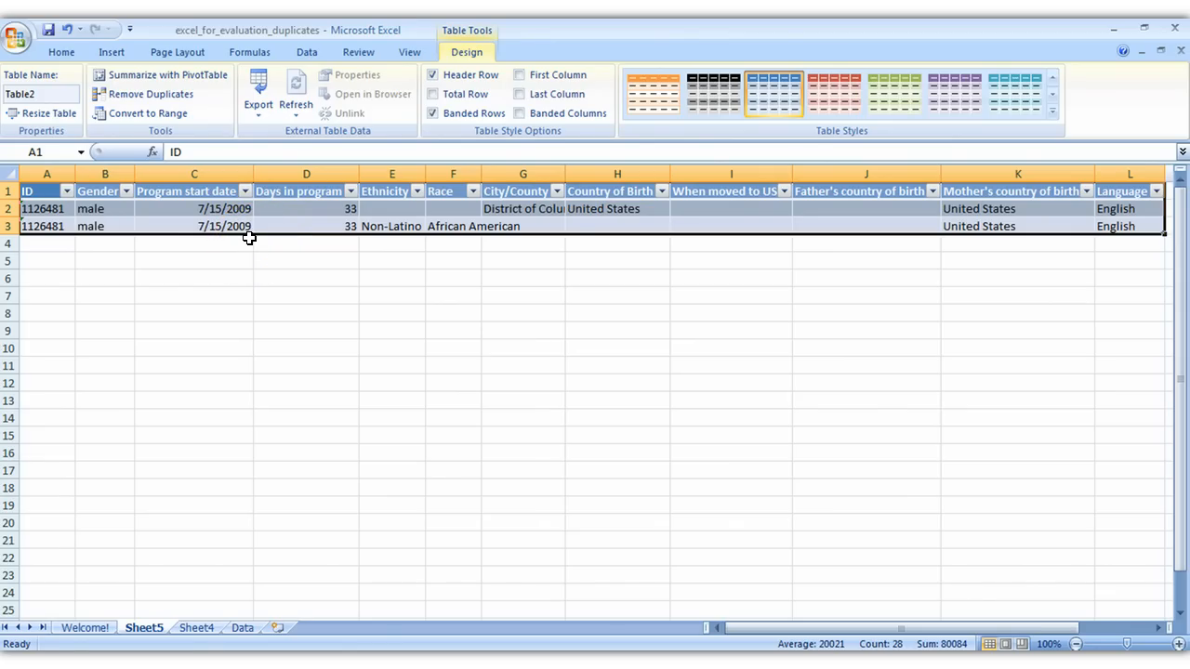
pyautogui.moveTo(219, 354)
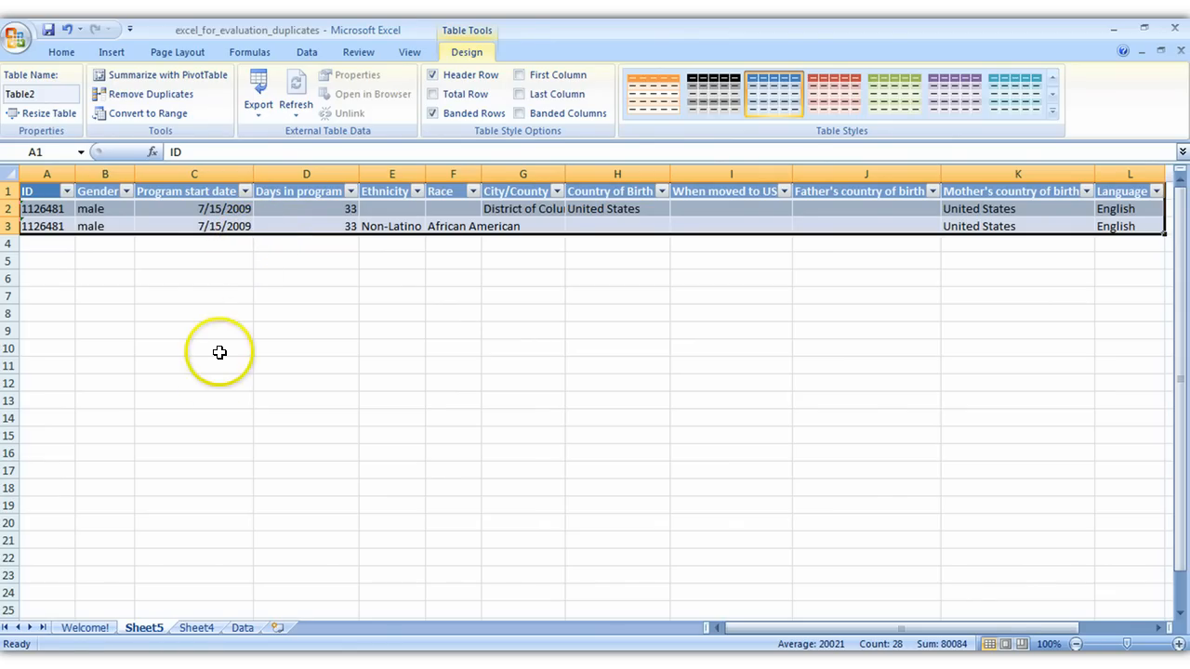
pyautogui.moveTo(154, 469)
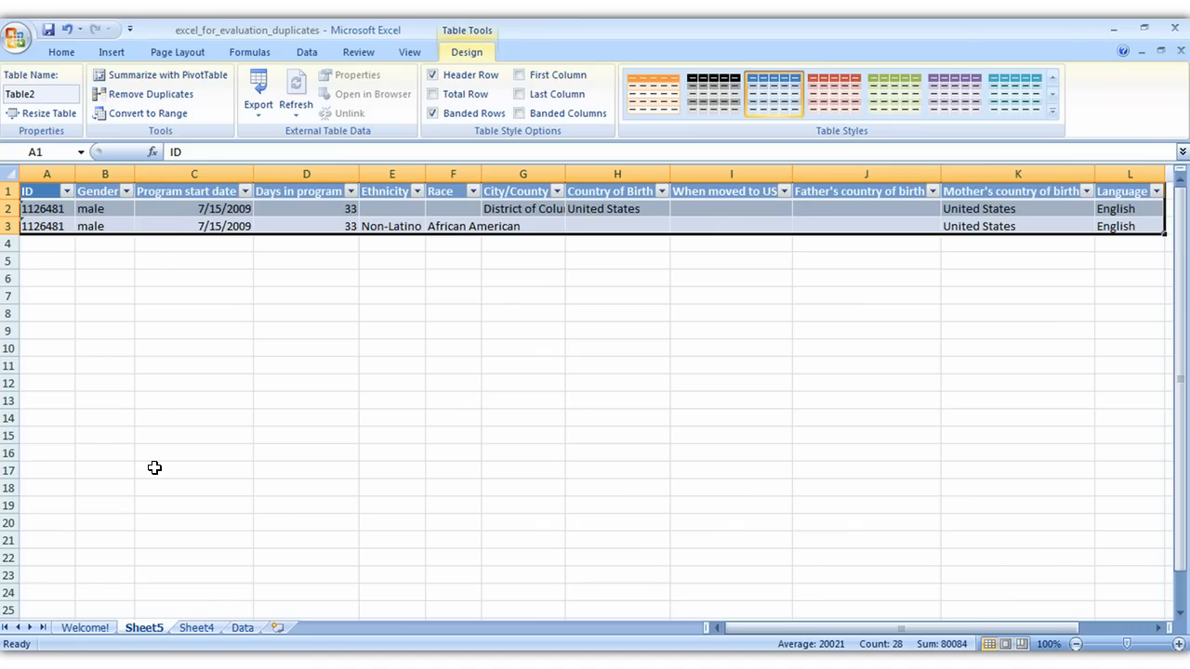
pyautogui.moveTo(186, 633)
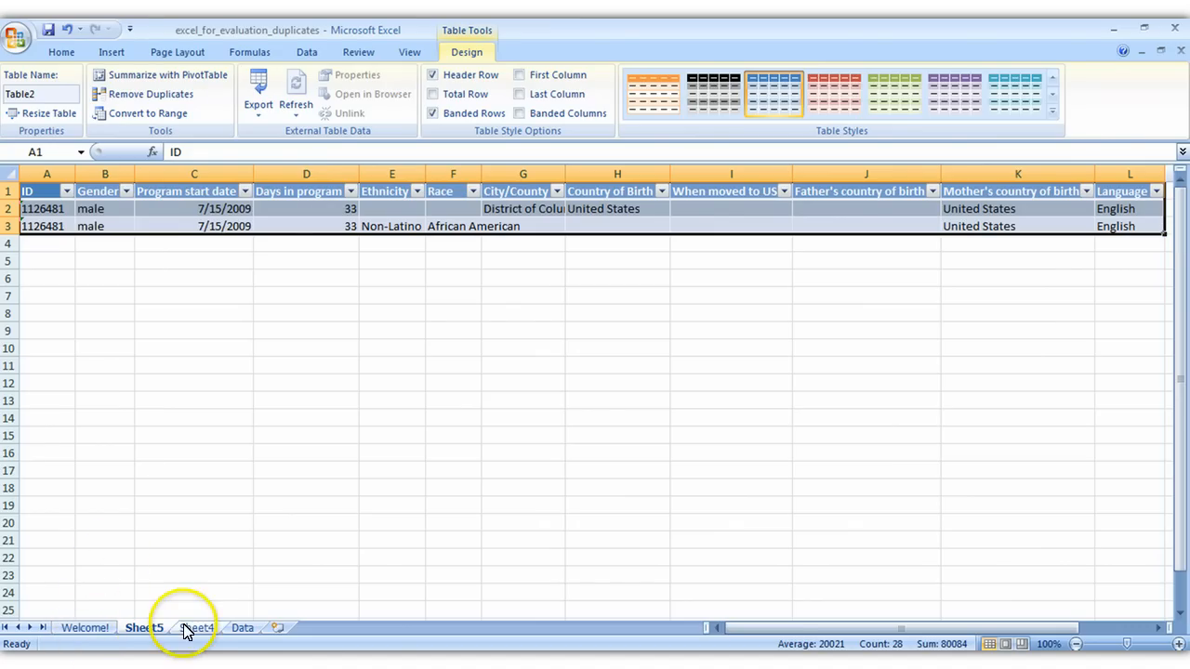
# Return from the duplicate ID 1126481 details to the Data sheet.
pyautogui.click(242, 628)
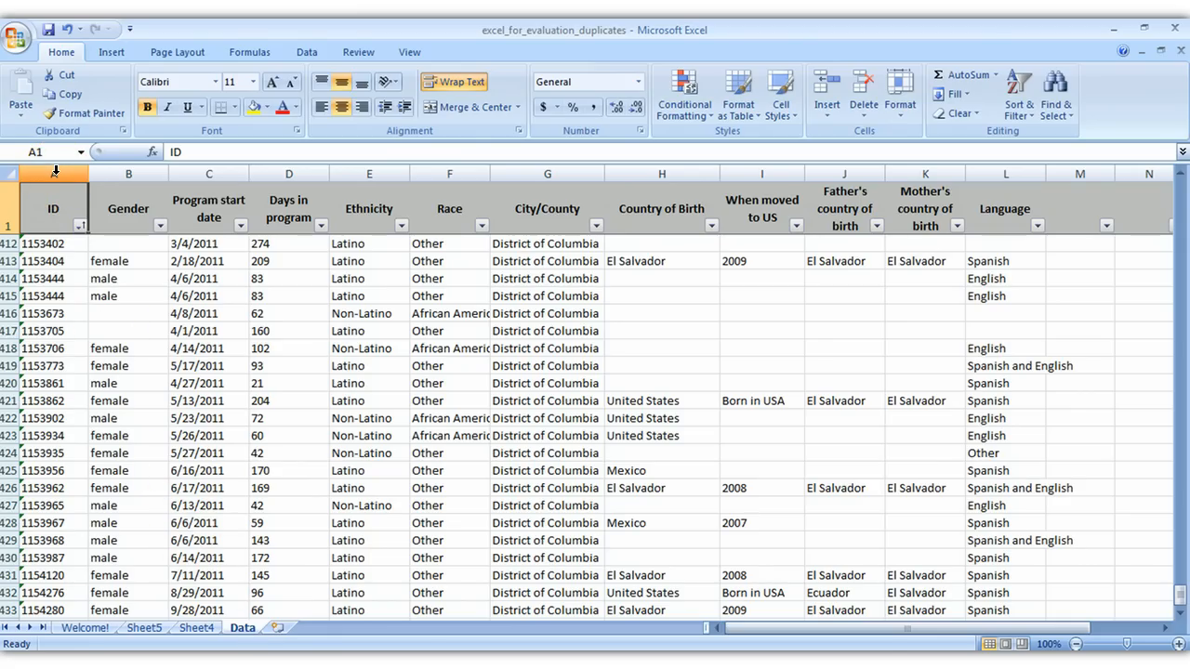
# Highlight duplicate values in column A with Light Red Fill and Dark Red Text.
pyautogui.click(52, 175)
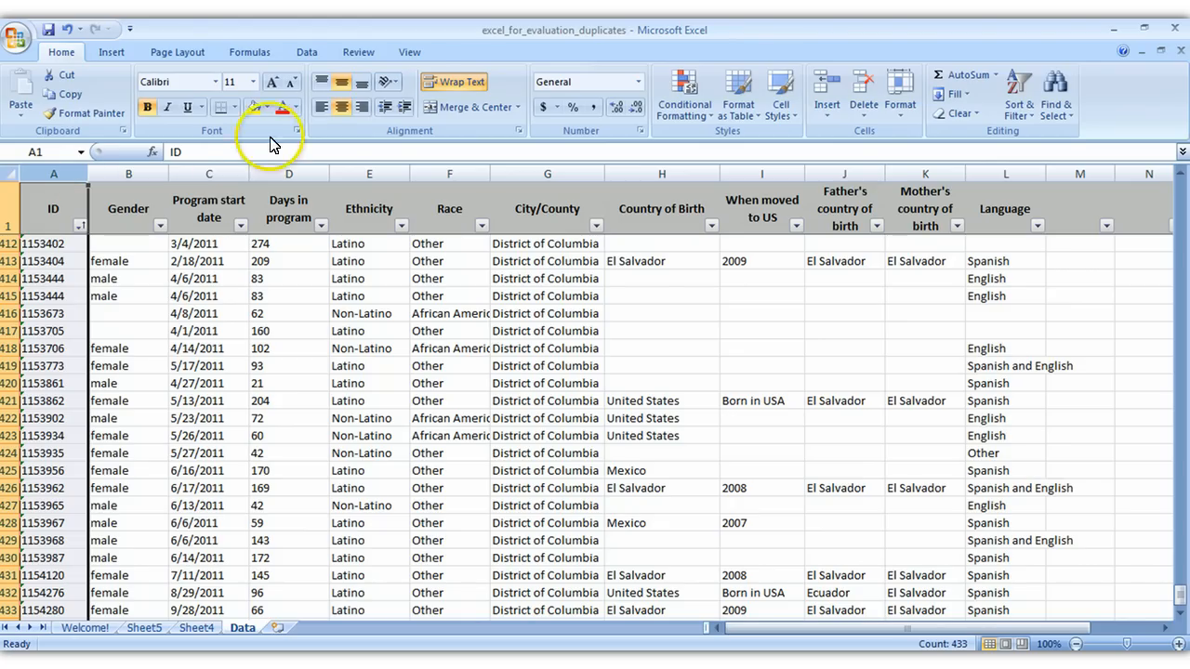
pyautogui.moveTo(684, 93)
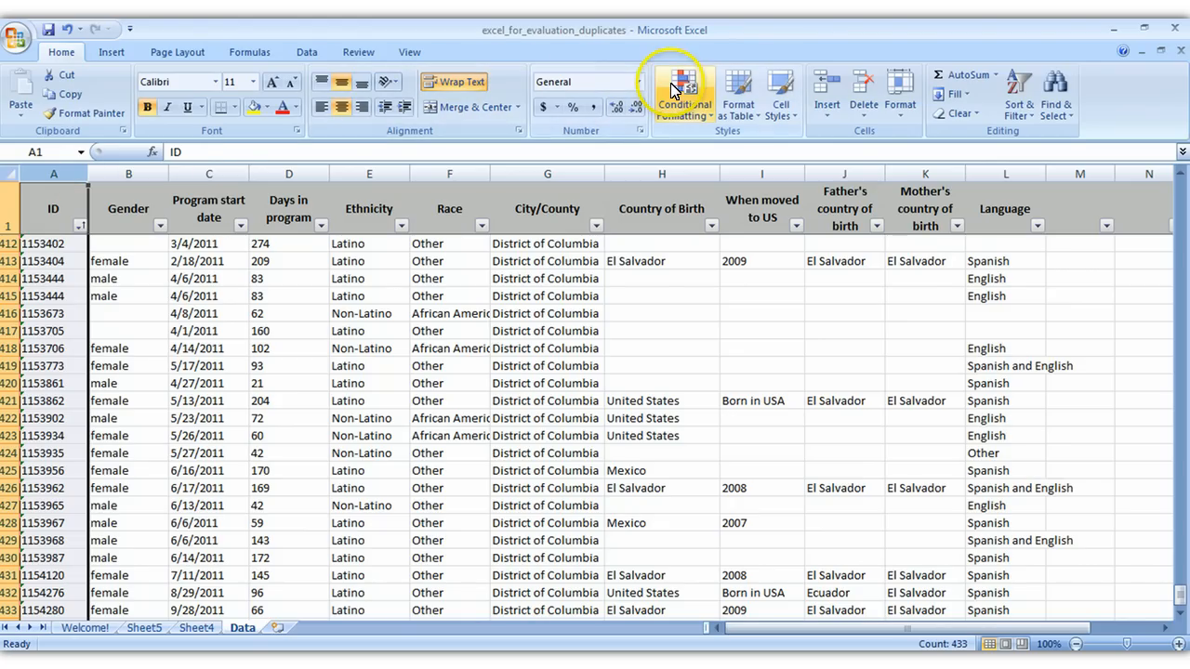
pyautogui.click(684, 93)
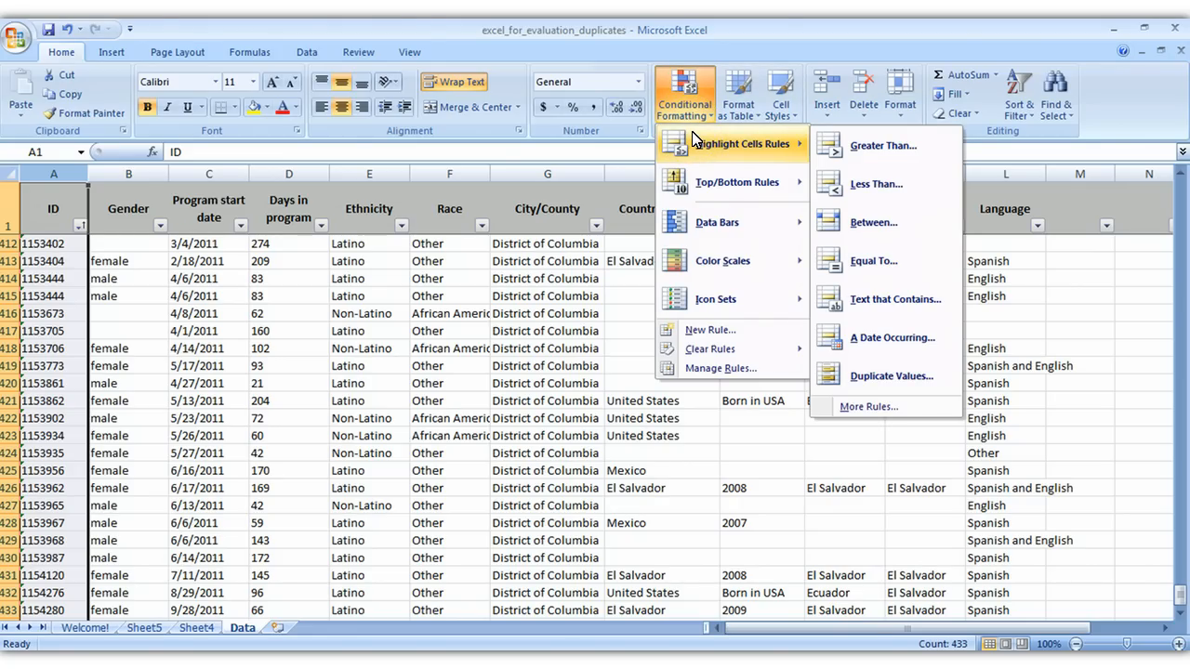
pyautogui.moveTo(829, 148)
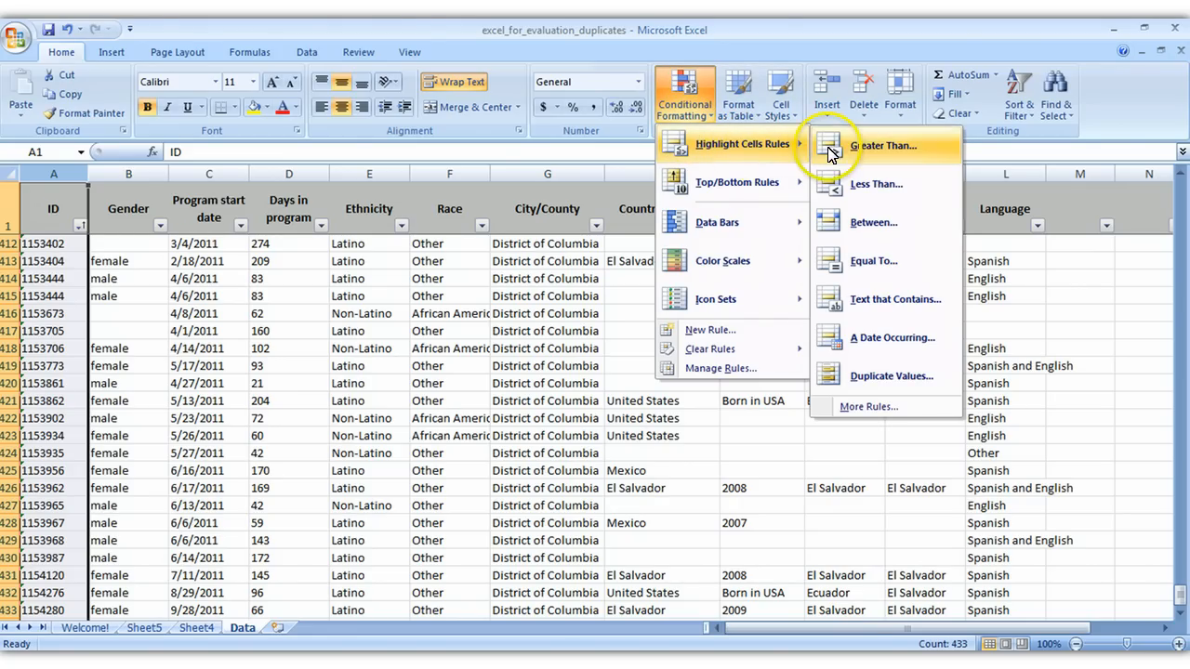
pyautogui.moveTo(870, 326)
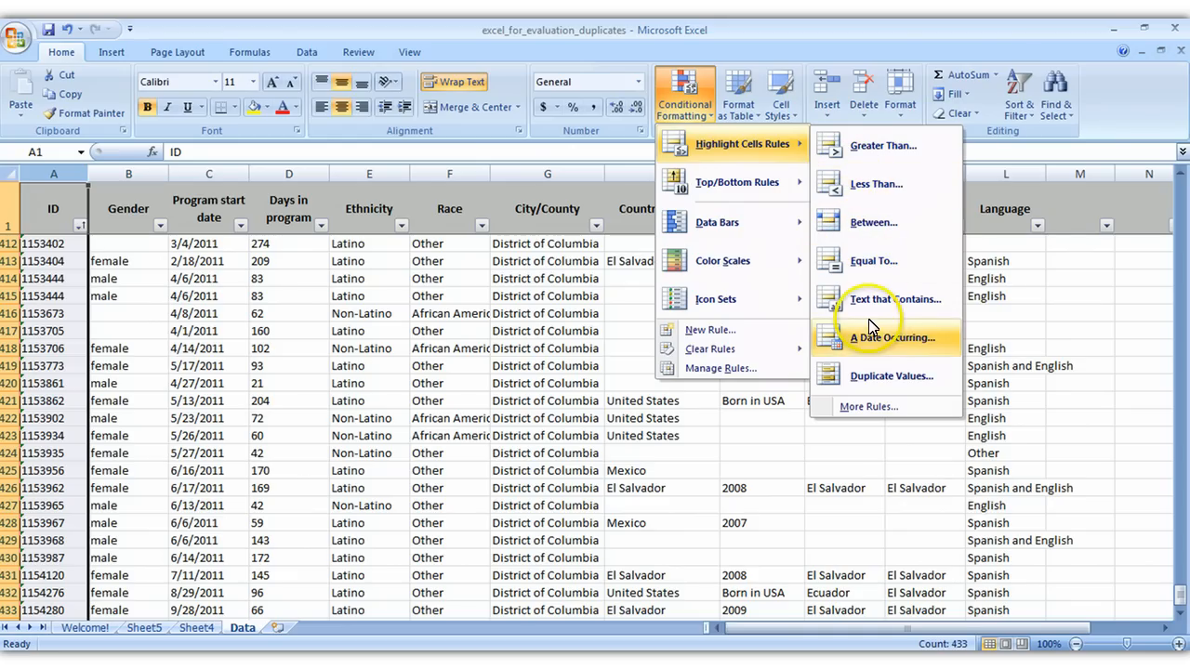
pyautogui.moveTo(873, 376)
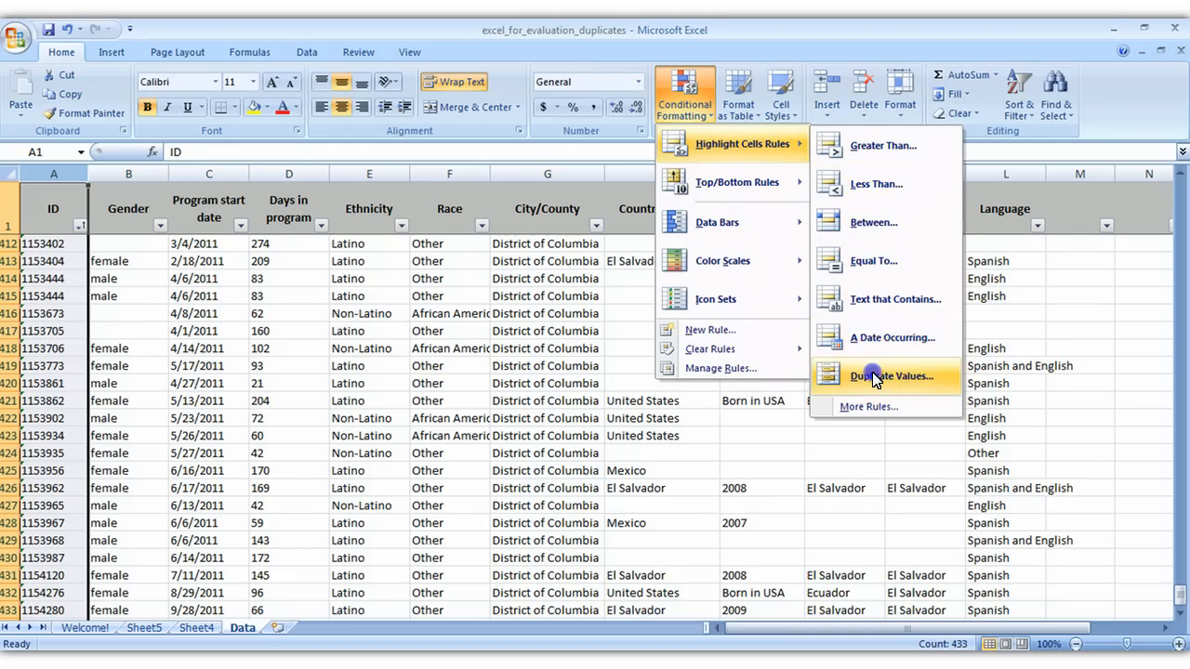
pyautogui.click(891, 376)
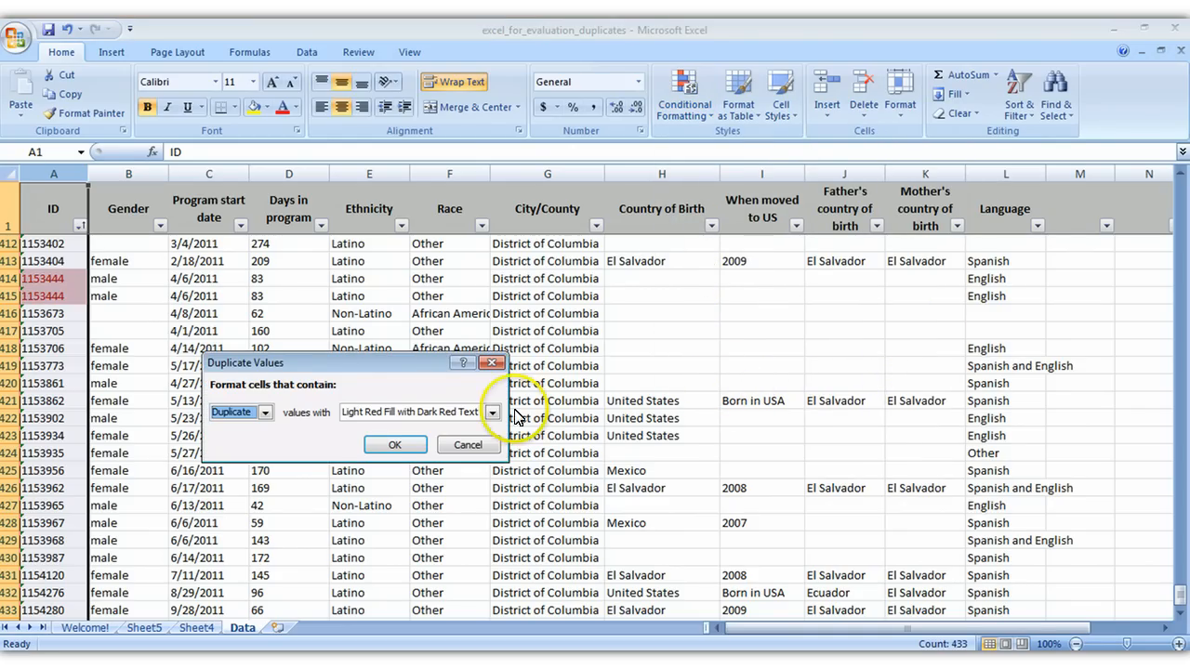
pyautogui.click(493, 413)
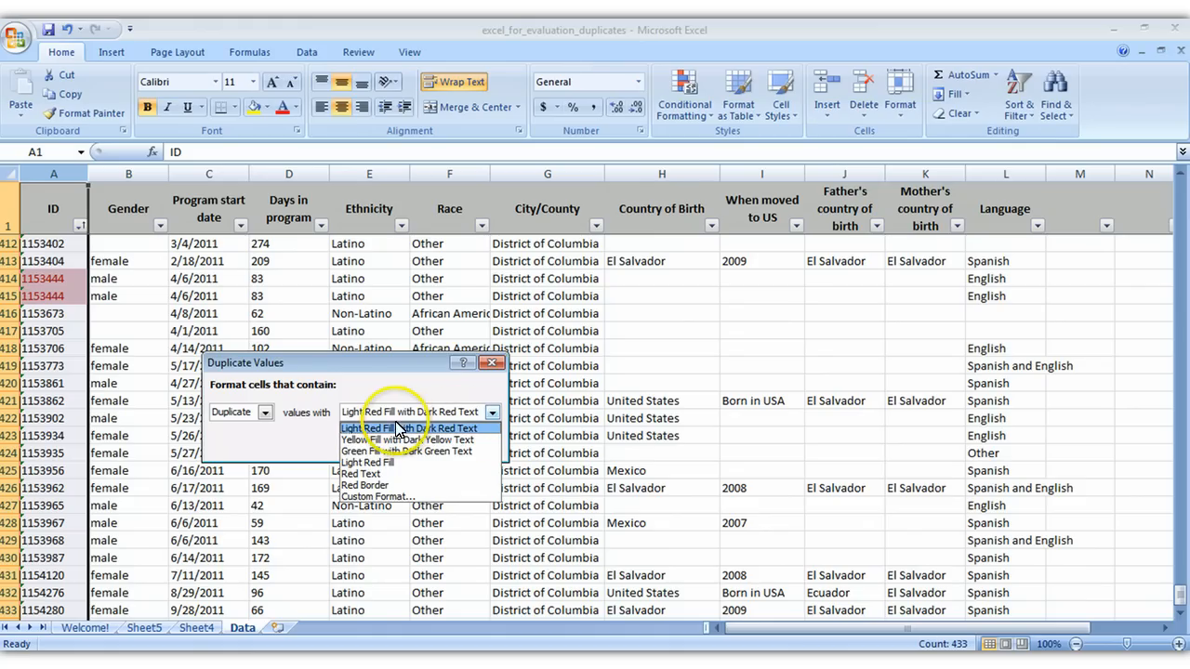
pyautogui.moveTo(436, 437)
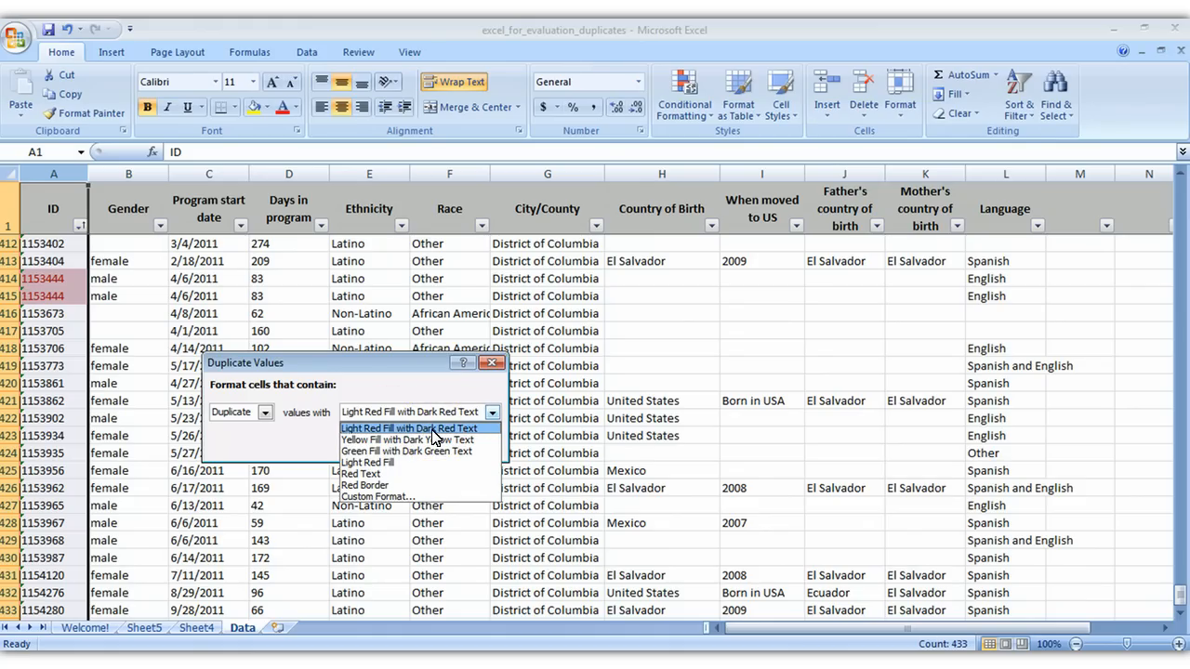
pyautogui.click(409, 427)
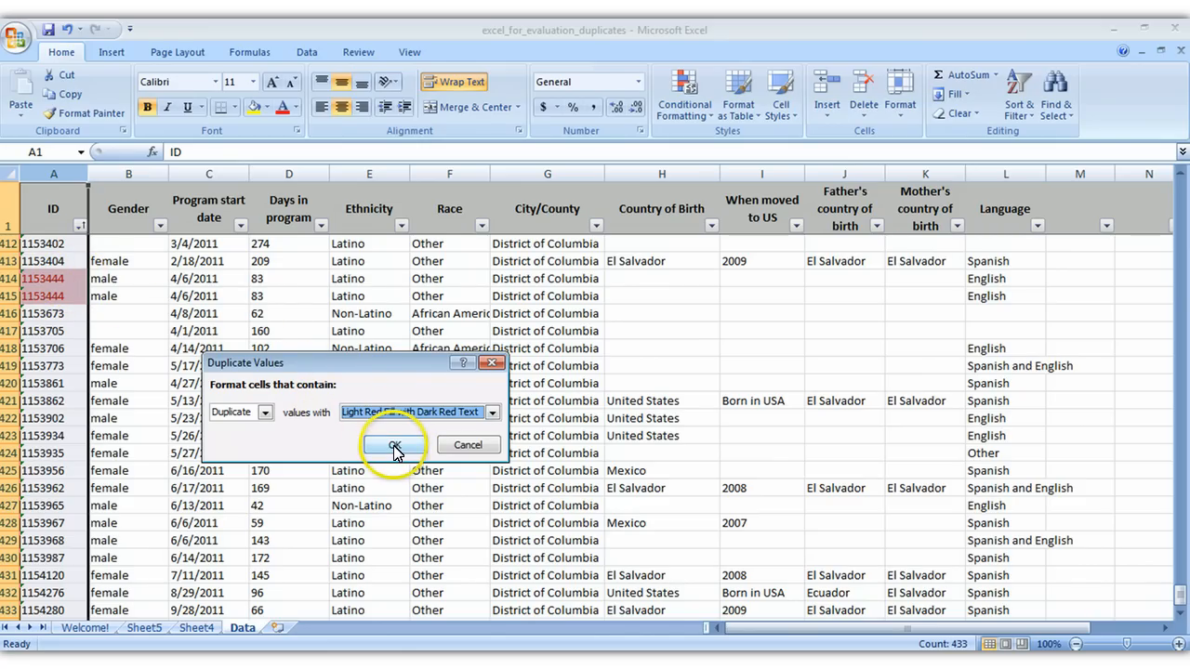
pyautogui.click(394, 444)
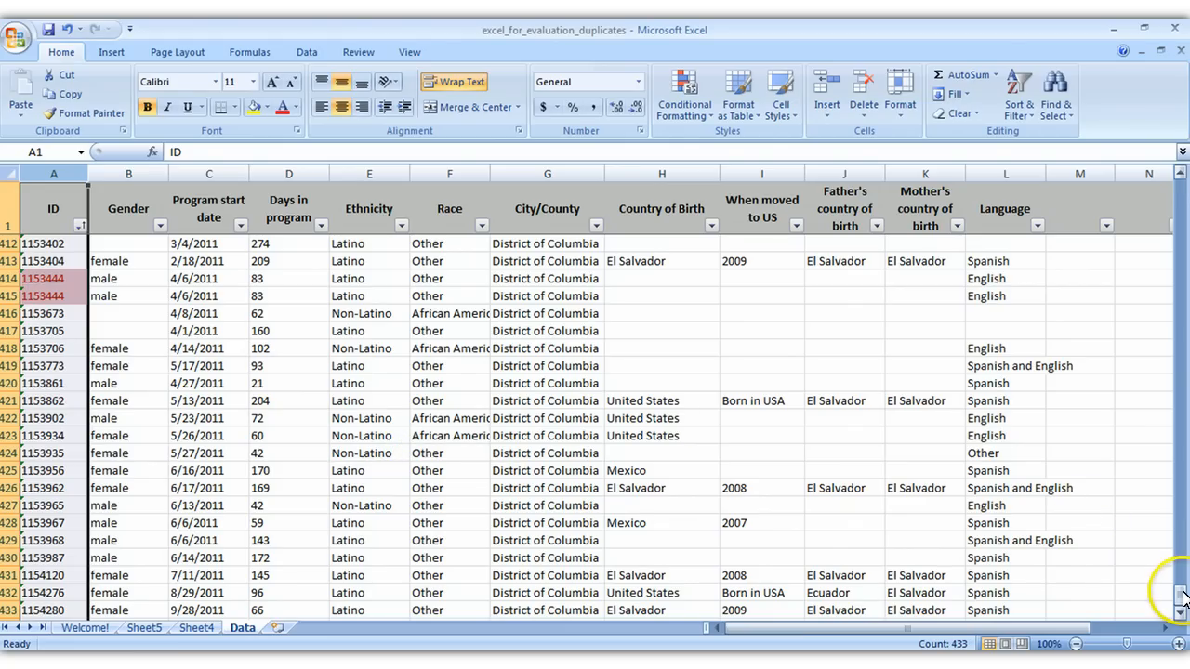
# Scroll back to the top past red-marked duplicates 1143071 and 1126481 and select a cell there.
pyautogui.scroll(3)
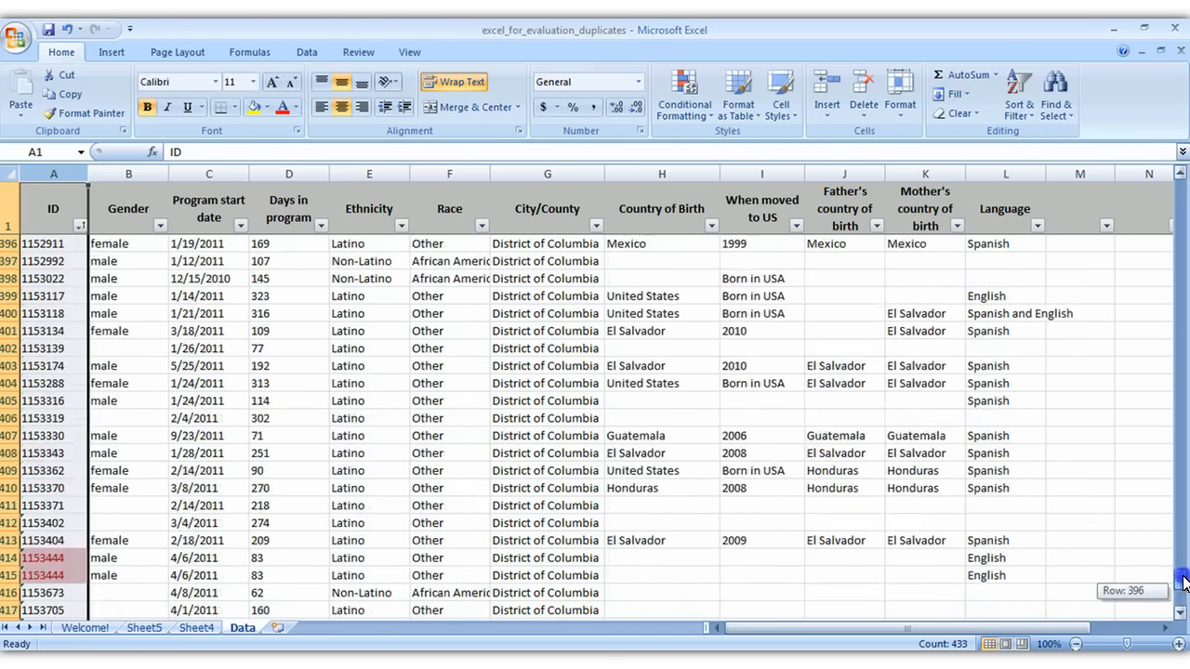
pyautogui.scroll(3)
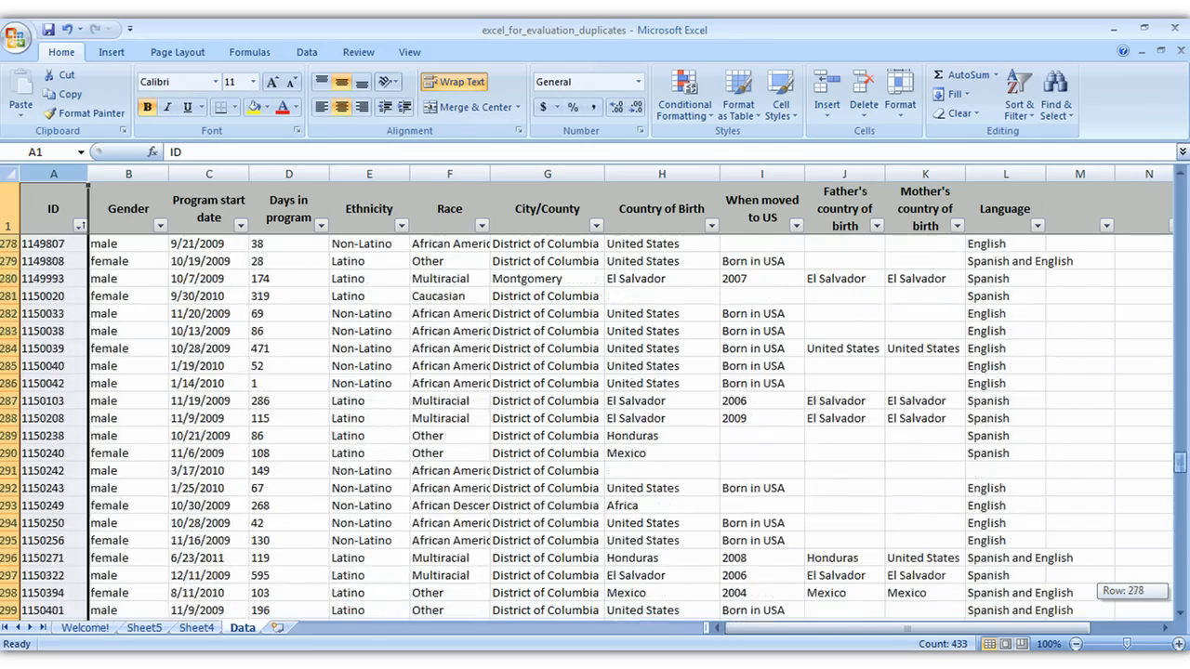
pyautogui.scroll(3)
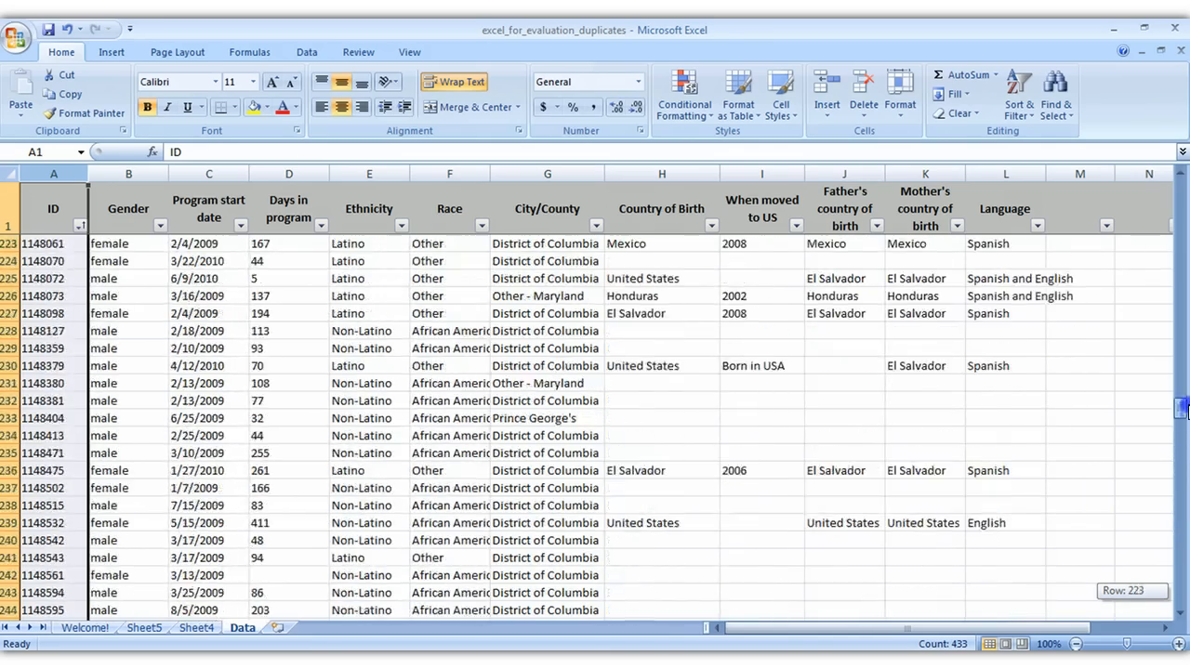
pyautogui.scroll(3)
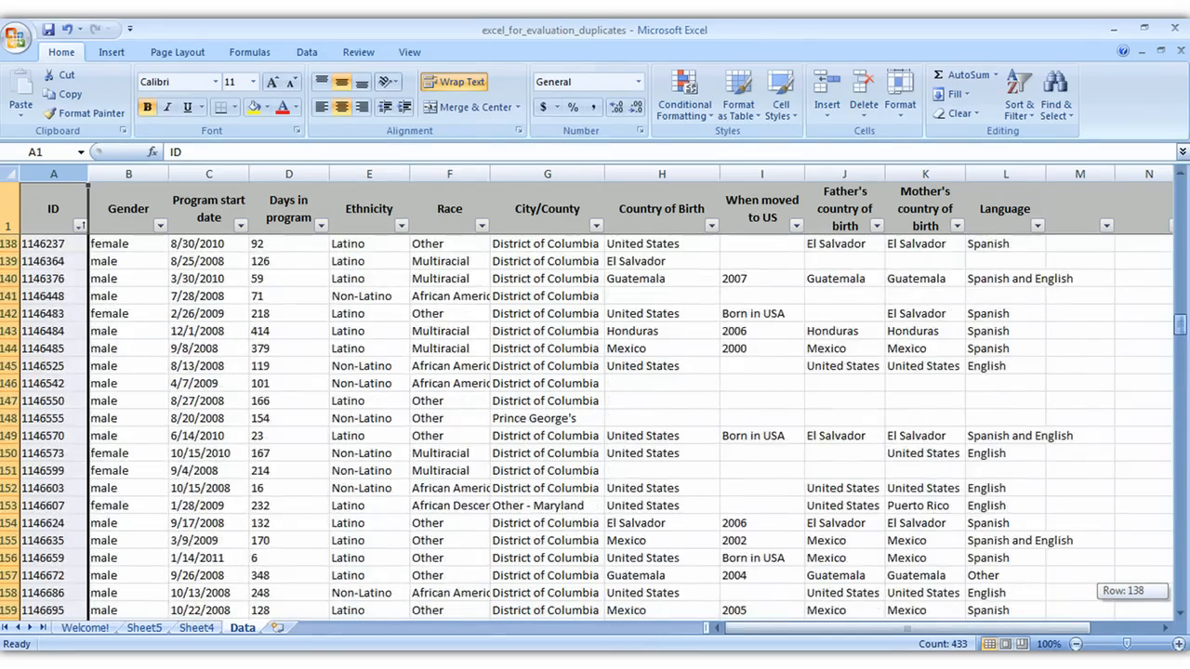
pyautogui.scroll(3)
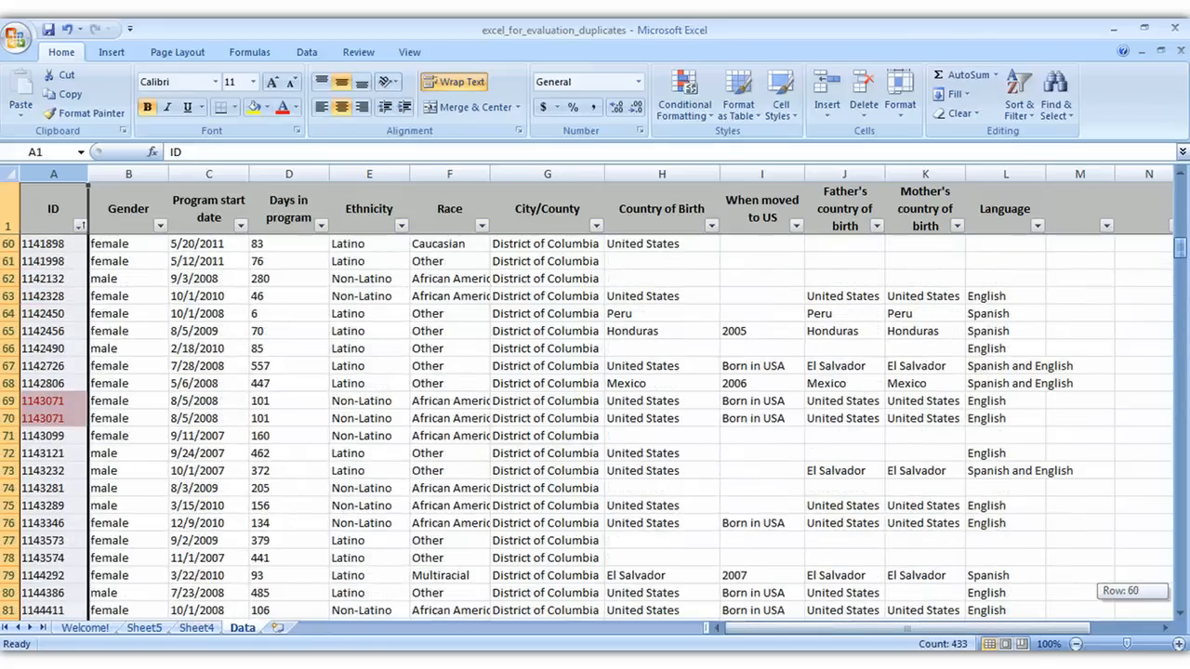
pyautogui.scroll(3)
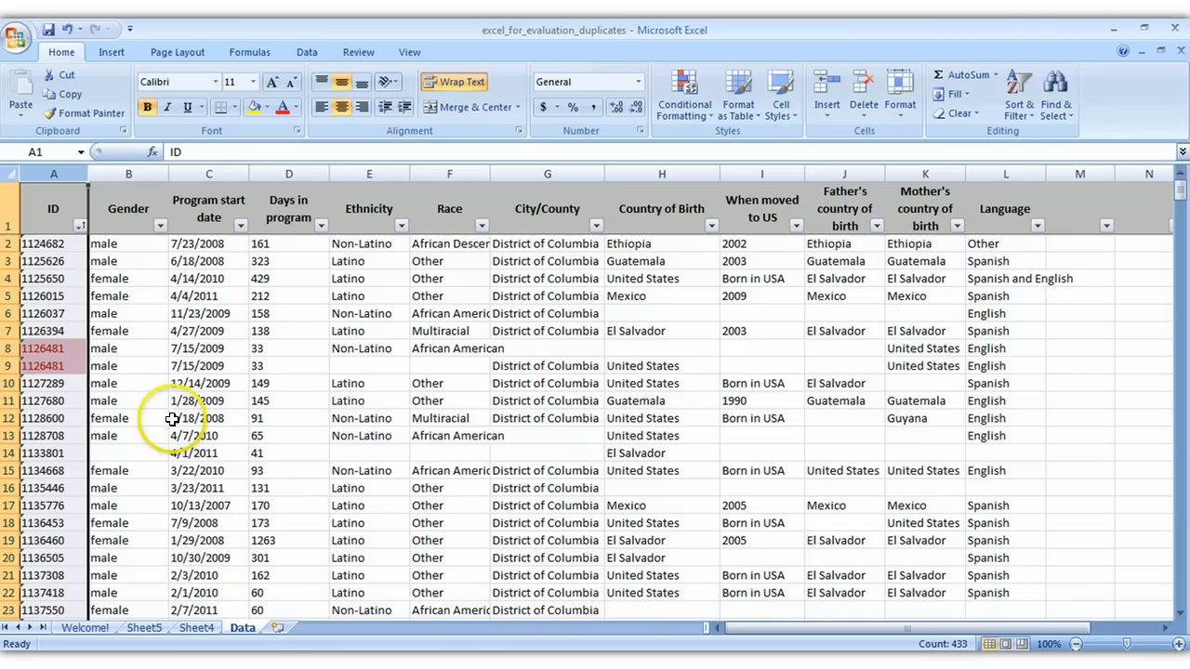
pyautogui.click(129, 383)
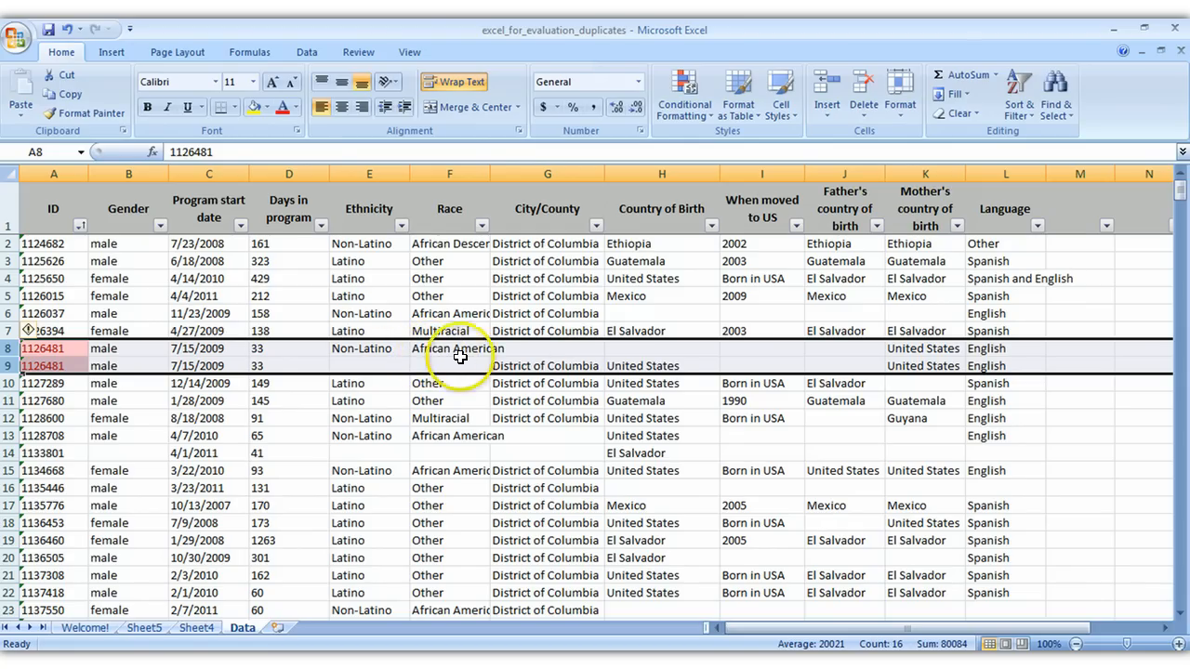
pyautogui.moveTo(622, 365)
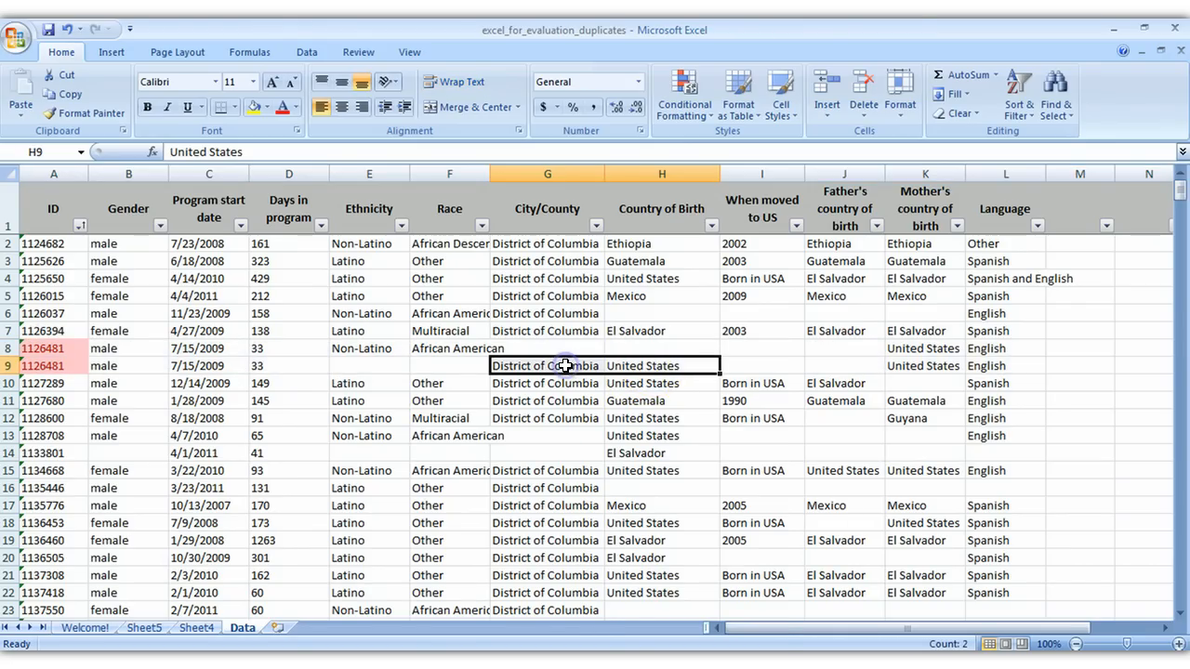
pyautogui.rightClick(567, 365)
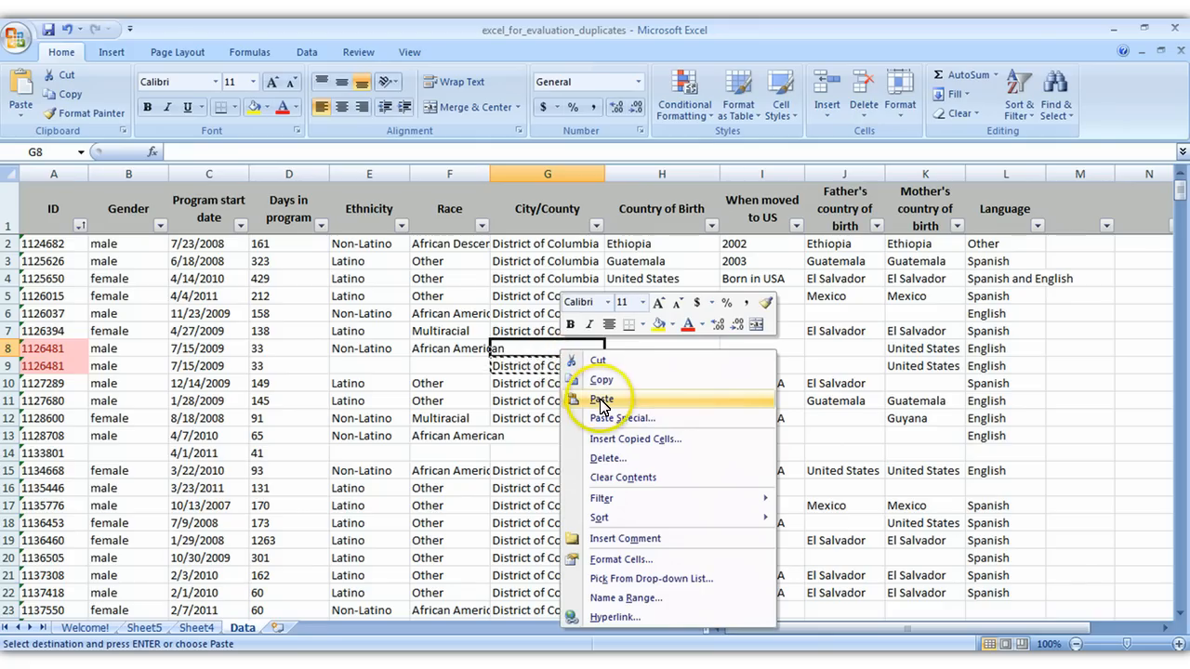
pyautogui.click(603, 400)
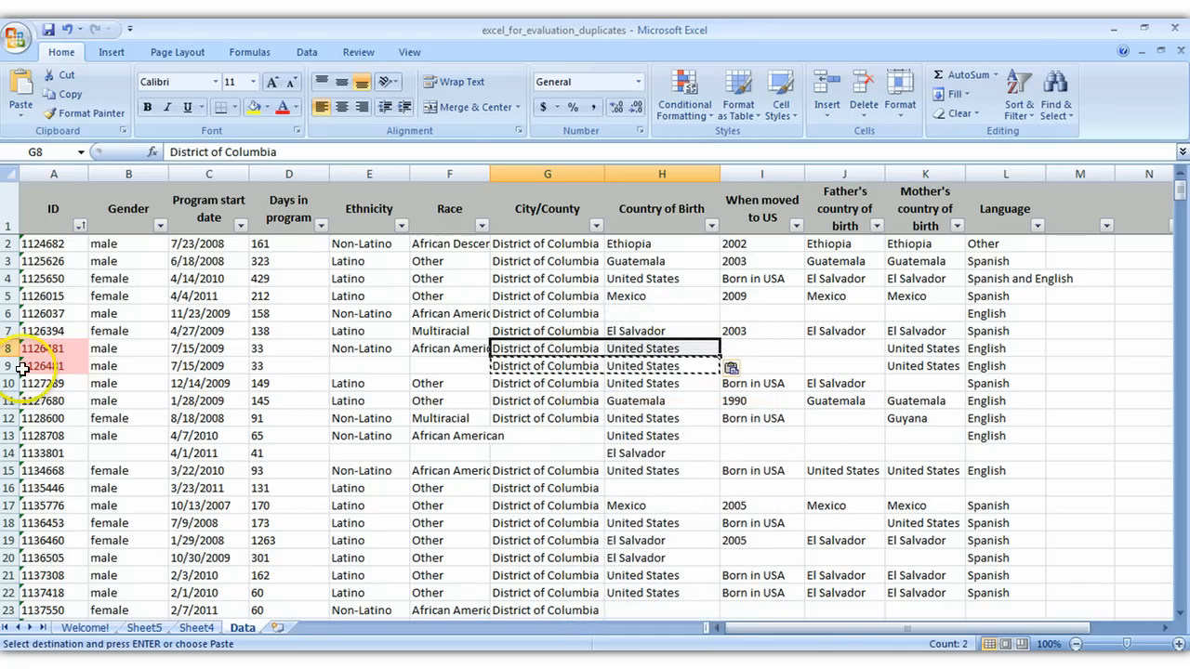
pyautogui.rightClick(37, 365)
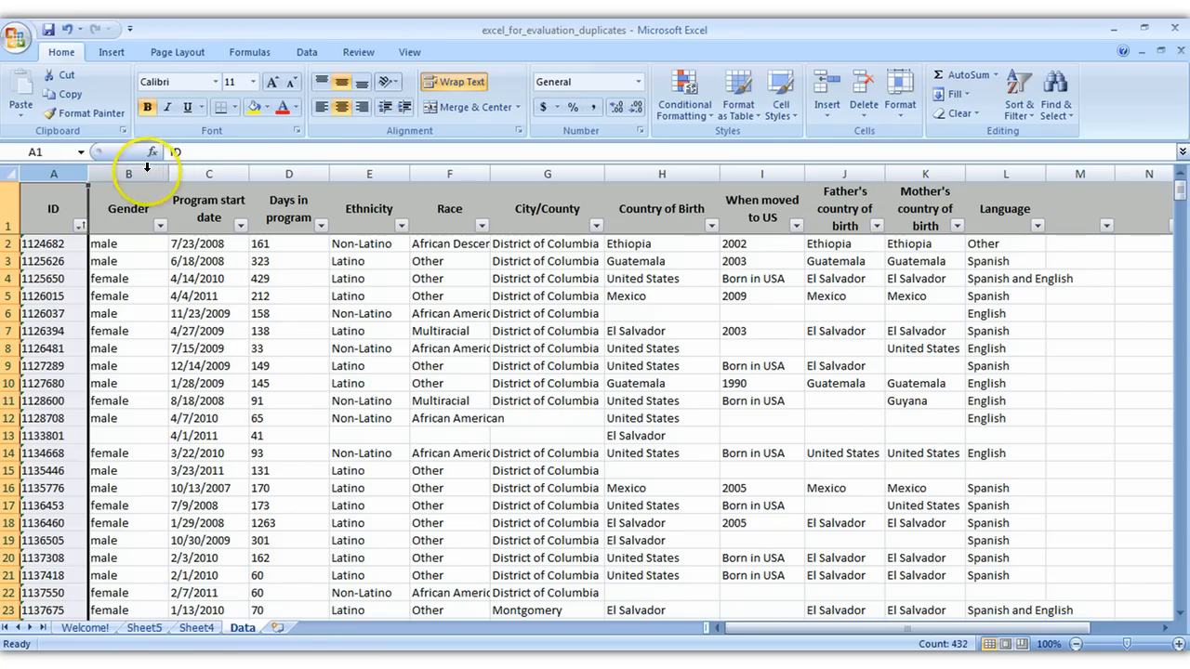
pyautogui.moveTo(569, 130)
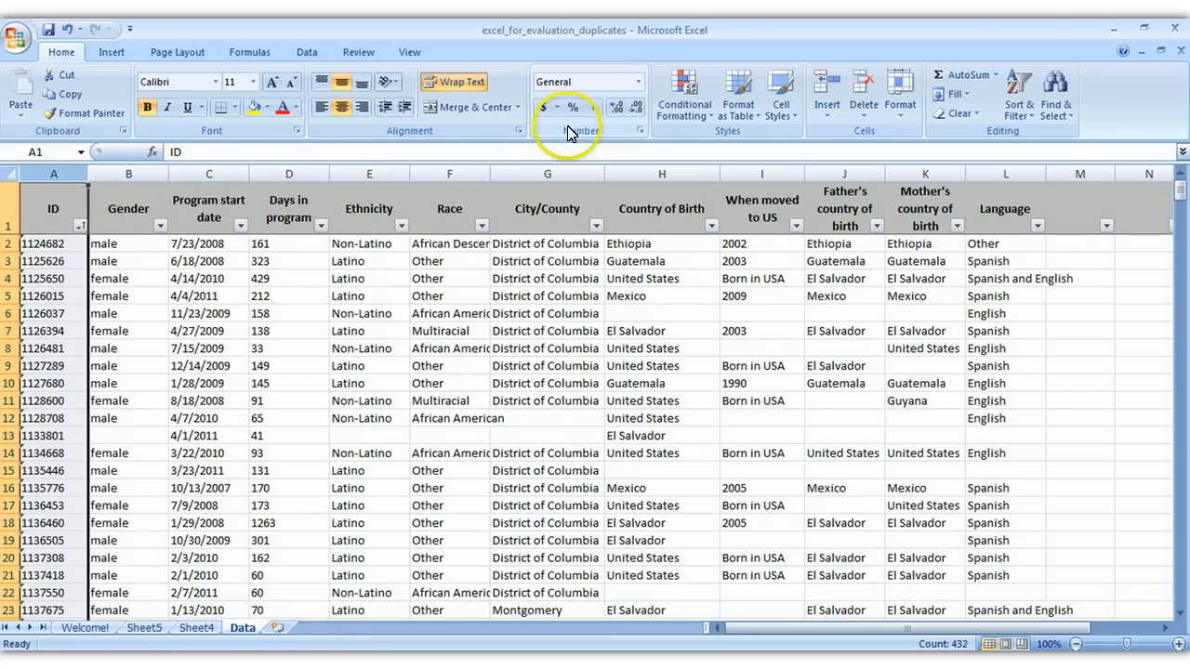
# Clear conditional formatting rules from the ID column and switch to the Welcome sheet.
pyautogui.click(684, 93)
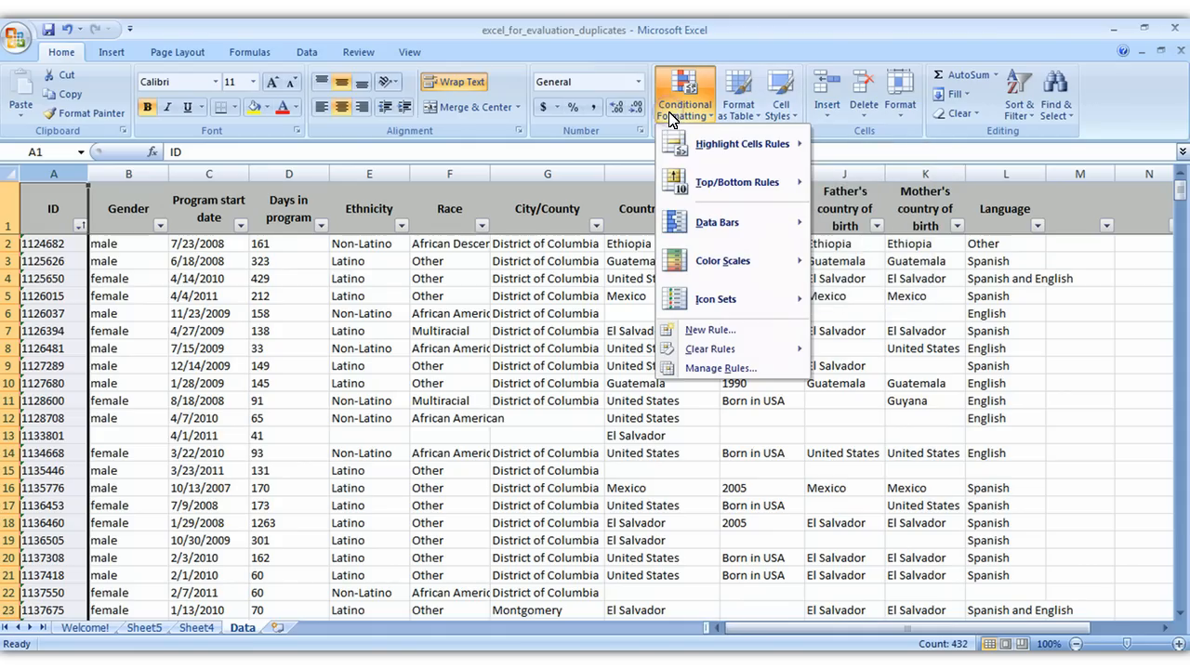
pyautogui.moveTo(714, 297)
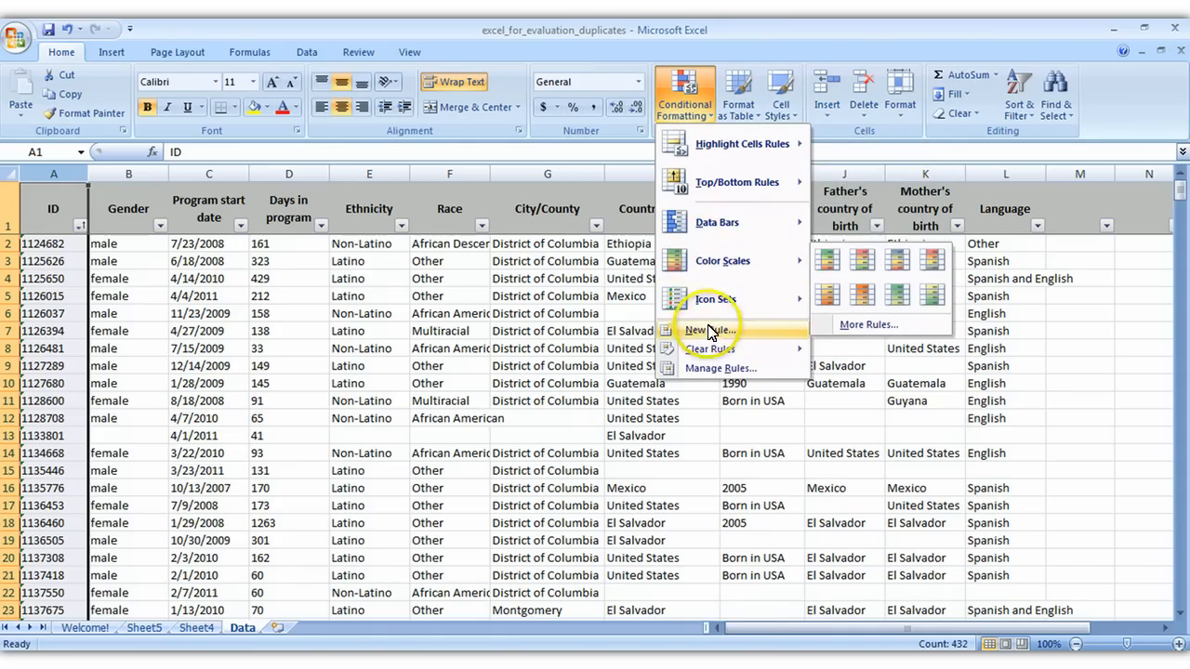
pyautogui.moveTo(710, 350)
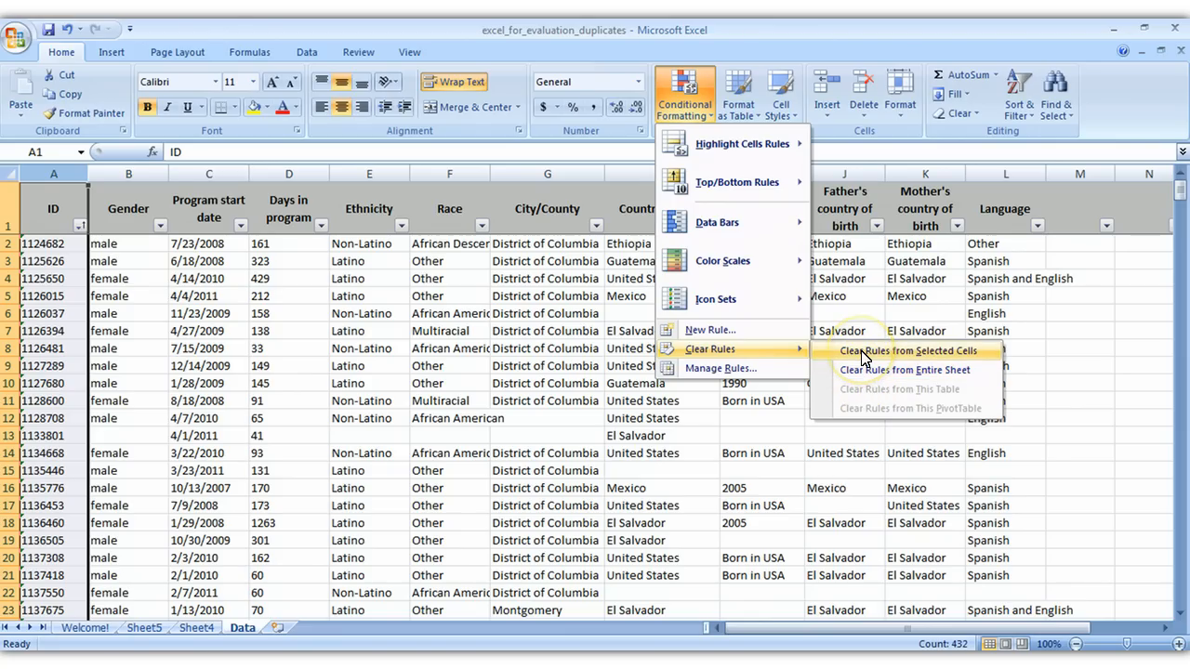
pyautogui.click(907, 350)
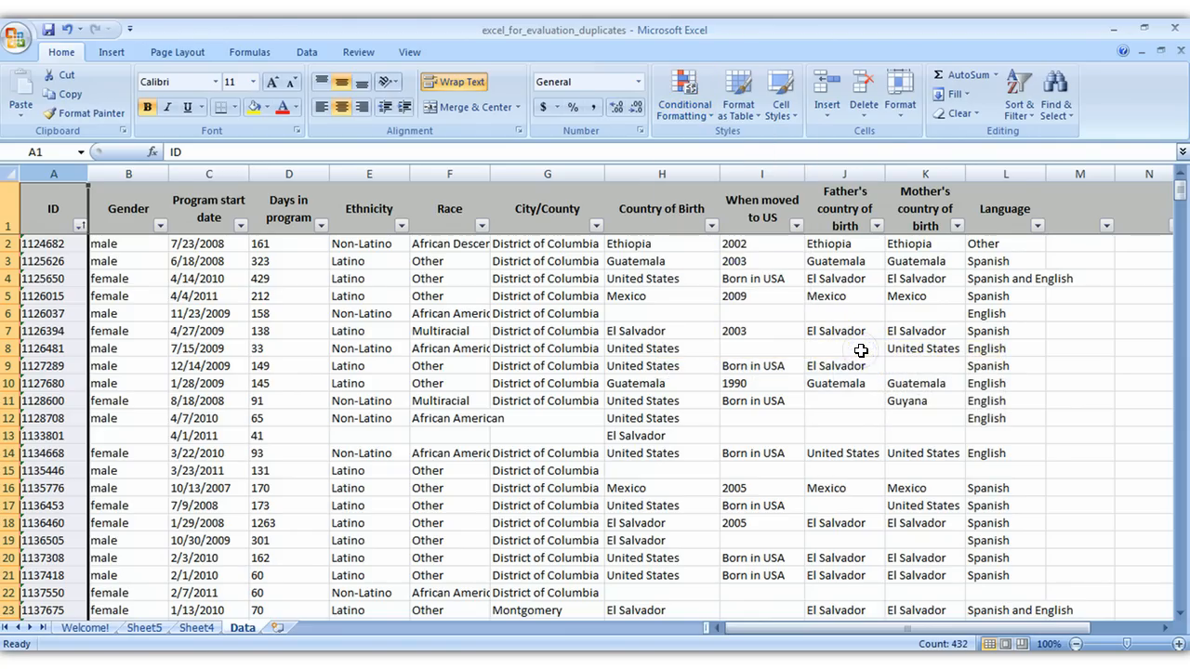
pyautogui.click(85, 629)
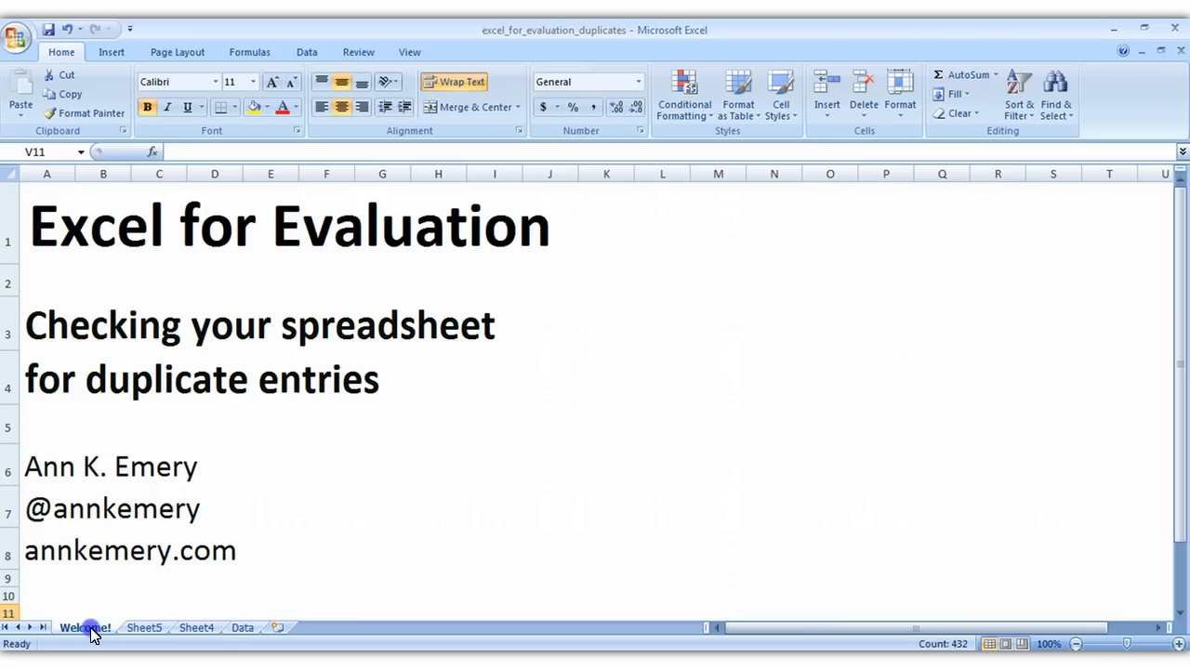